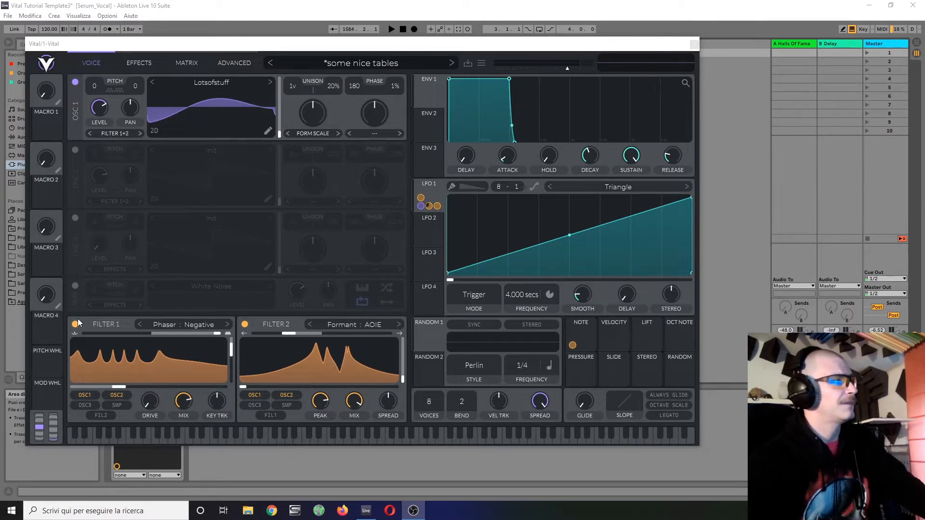
Step: Set oscillator 1's spectral morph from Formant Scale to None
{"action": "left_click", "coordinate": [77, 324]}
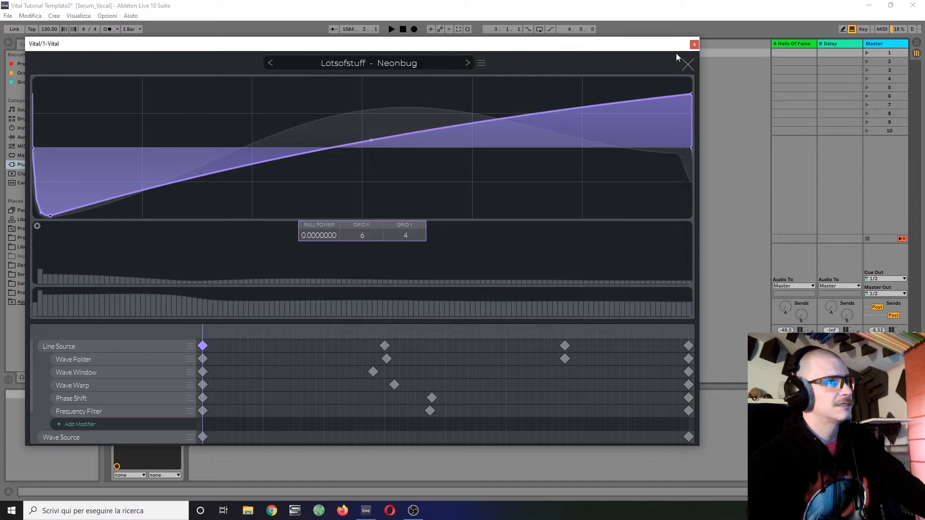
{"action": "mouse_move", "coordinate": [537, 294]}
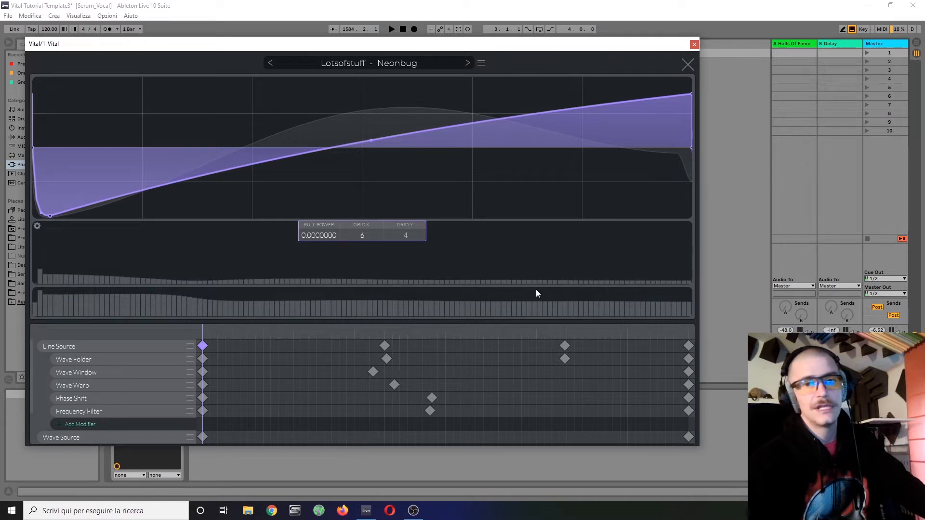
{"action": "mouse_move", "coordinate": [685, 67]}
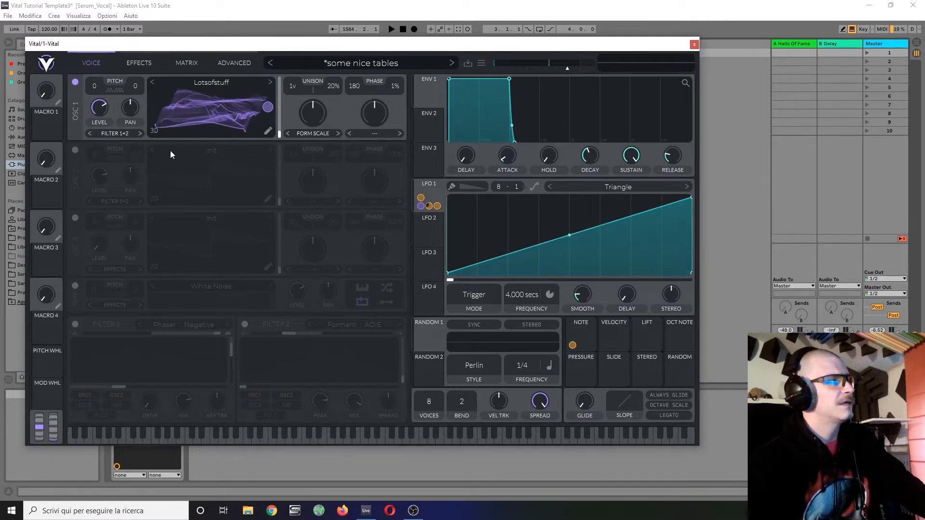
{"action": "mouse_move", "coordinate": [218, 88]}
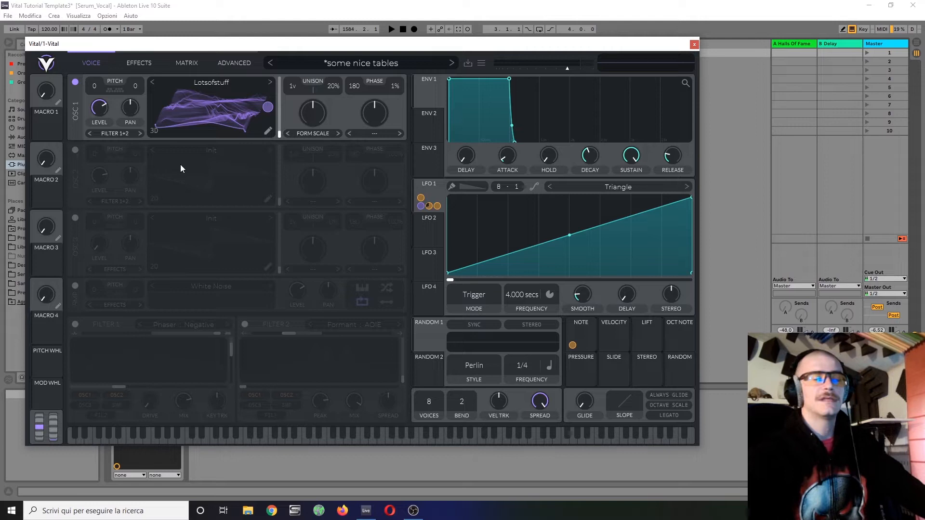
{"action": "left_click", "coordinate": [312, 133]}
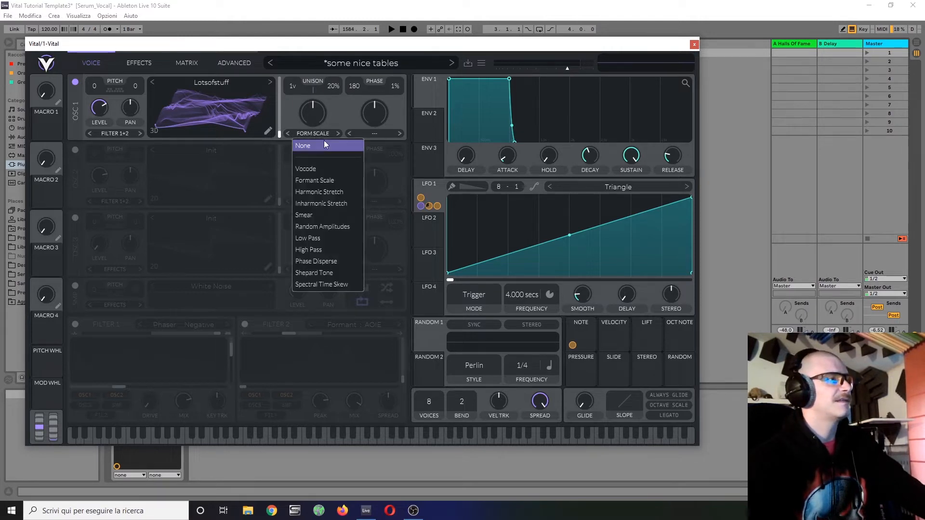
{"action": "left_click", "coordinate": [303, 145]}
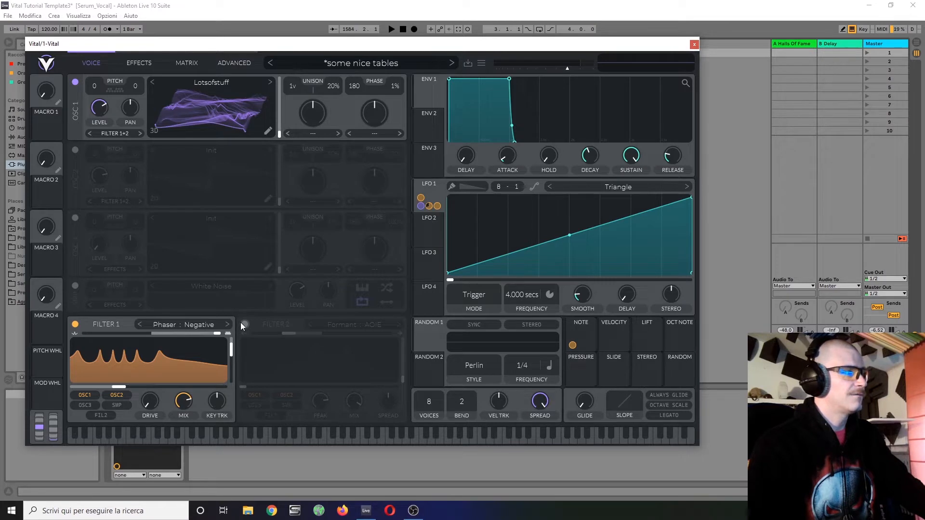
Step: Switch Filter 2 (Formant AOIE) back on so both filters are active
{"action": "left_click", "coordinate": [242, 323]}
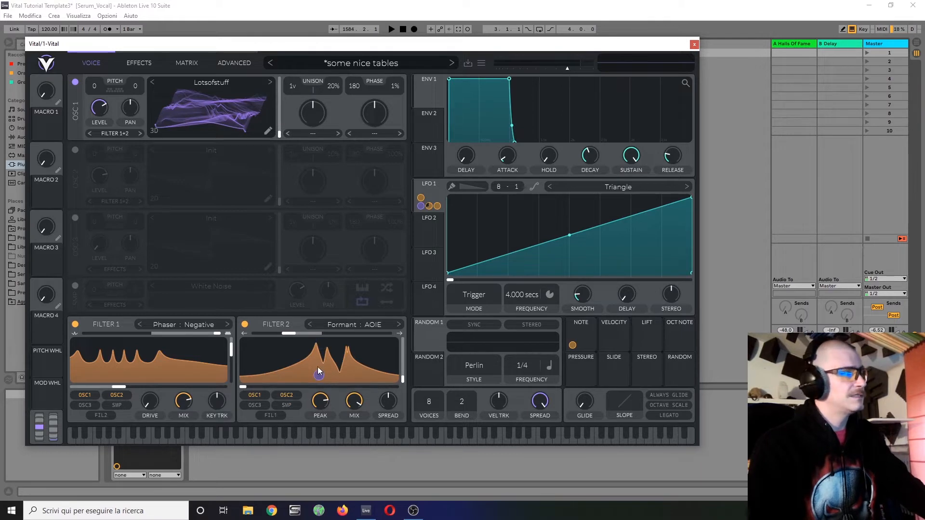
{"action": "mouse_move", "coordinate": [400, 212]}
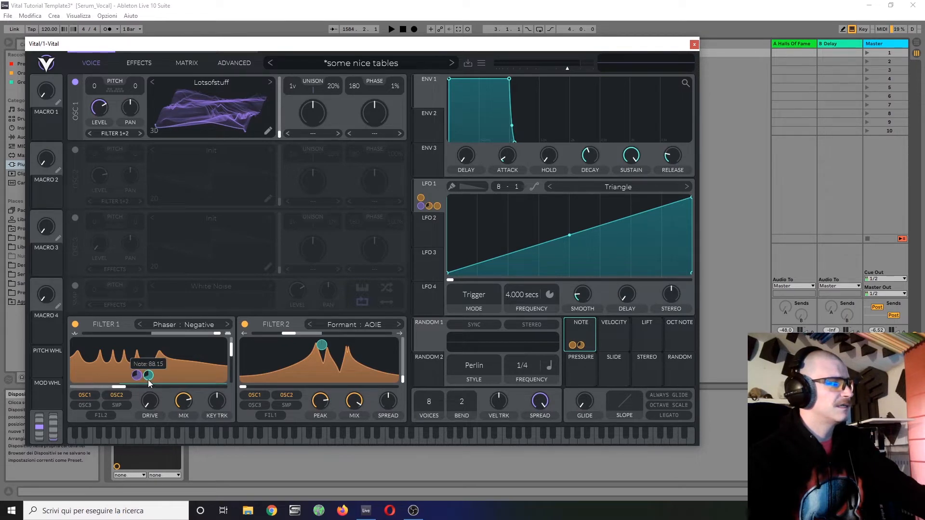
{"action": "right_click", "coordinate": [149, 376]}
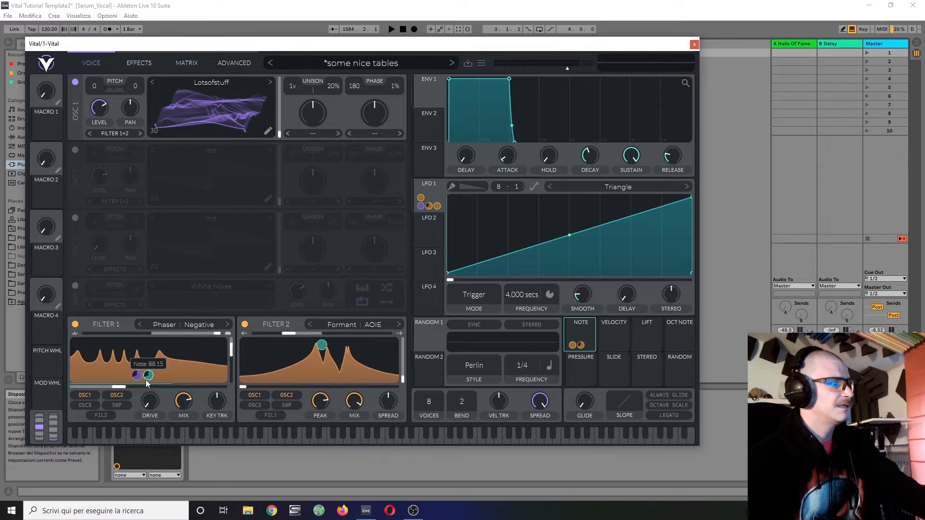
{"action": "left_click_drag", "start_coordinate": [135, 375], "coordinate": [148, 375]}
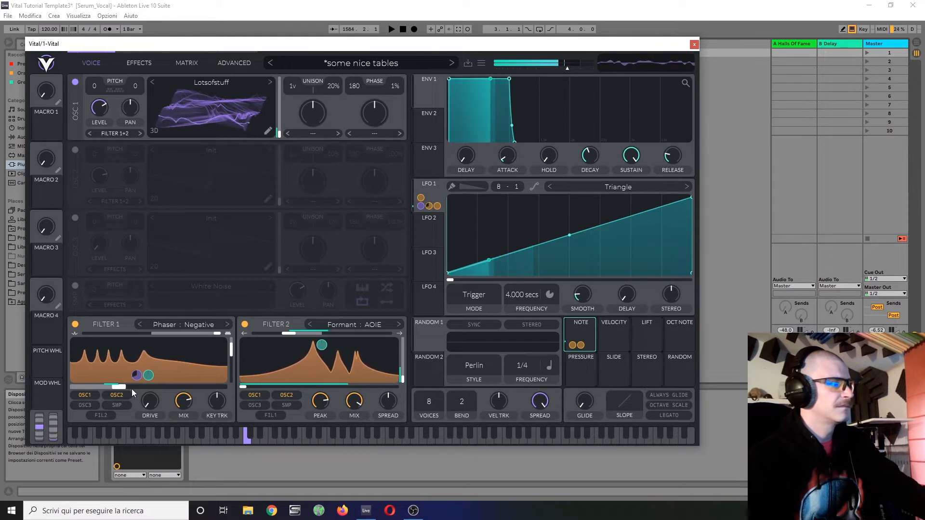
{"action": "left_click_drag", "start_coordinate": [321, 345], "coordinate": [322, 345]}
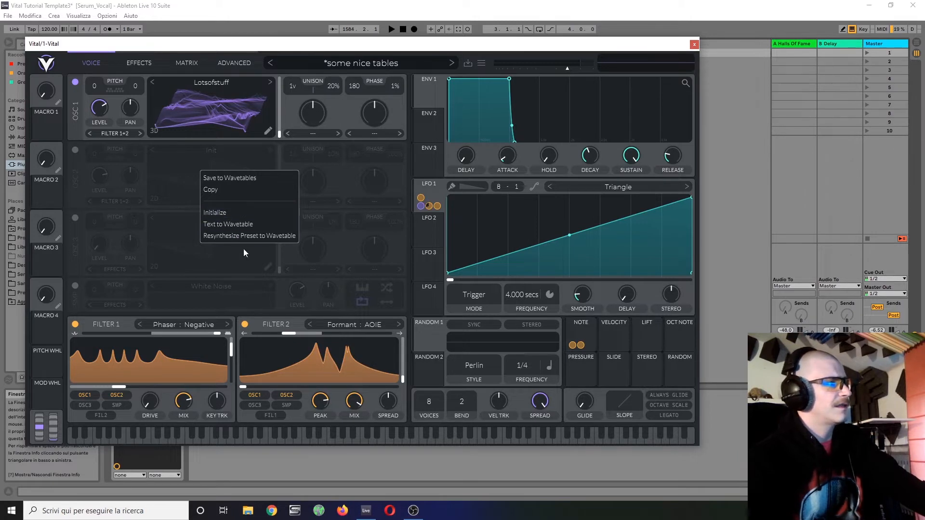
{"action": "mouse_move", "coordinate": [249, 235]}
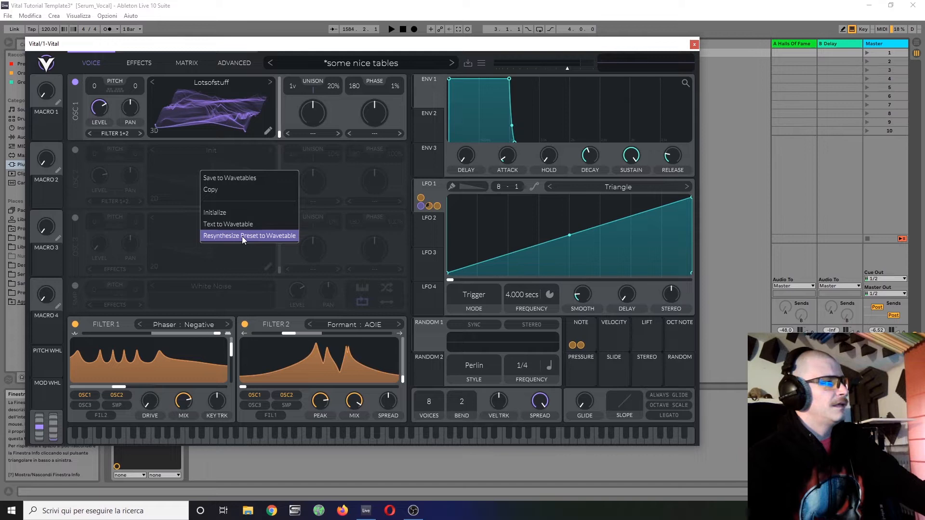
Step: Resynthesize the current preset into oscillator 2's wavetable and switch it on
{"action": "left_click", "coordinate": [248, 235]}
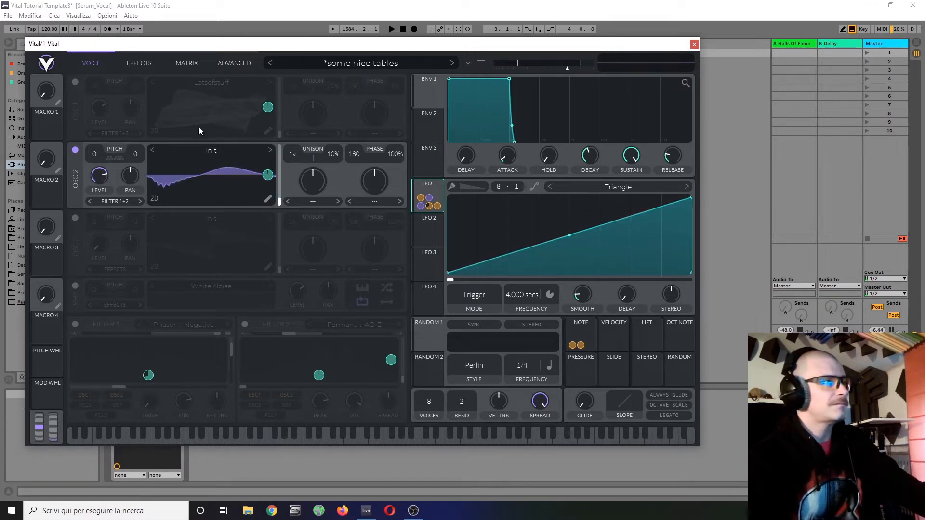
{"action": "mouse_move", "coordinate": [183, 156]}
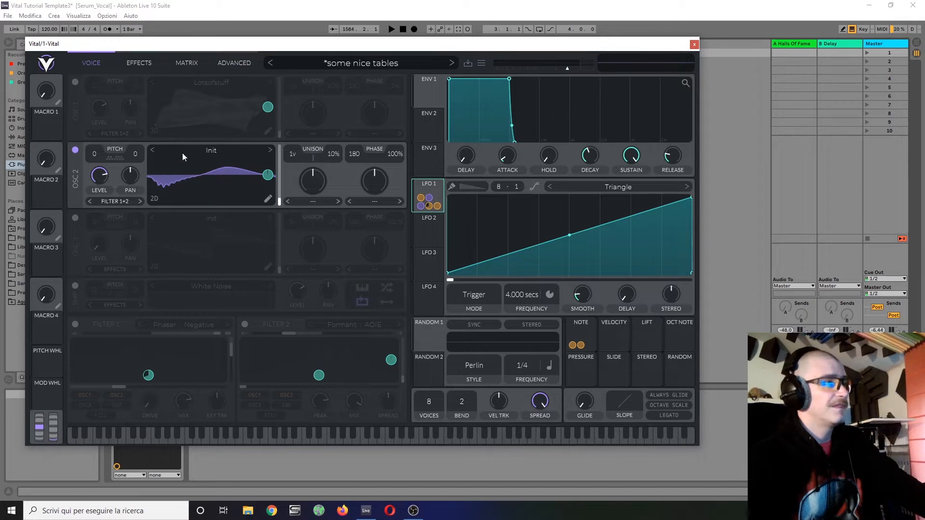
{"action": "mouse_move", "coordinate": [220, 394]}
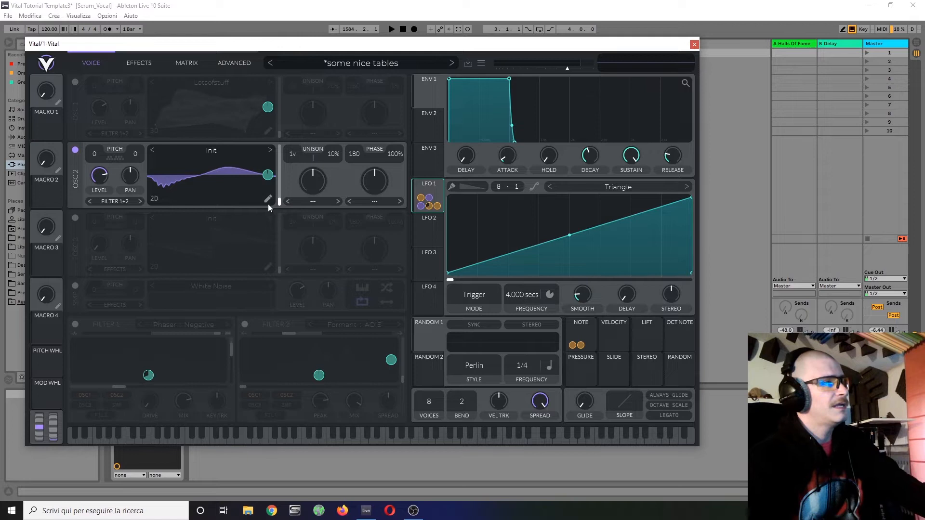
Step: Inspect oscillator 2's Resynthesize wavetable and its Audio File Source in the editor
{"action": "left_click", "coordinate": [268, 200]}
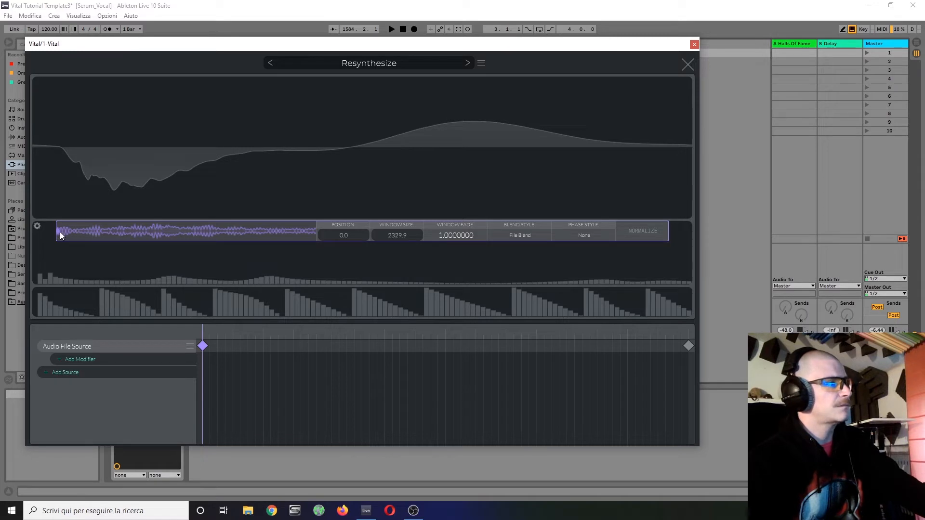
{"action": "mouse_move", "coordinate": [307, 234]}
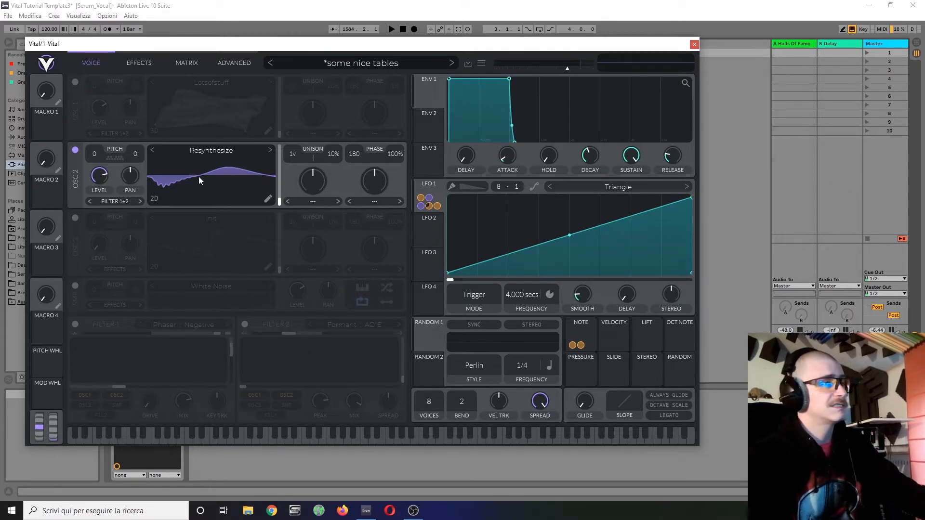
{"action": "mouse_move", "coordinate": [292, 305]}
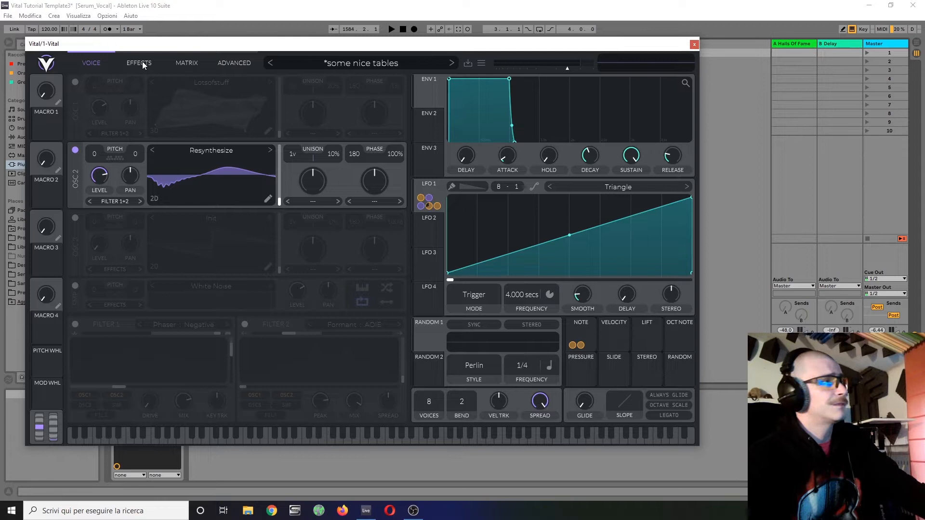
Step: Show the effects page, confirming all effects are switched off
{"action": "left_click", "coordinate": [139, 62]}
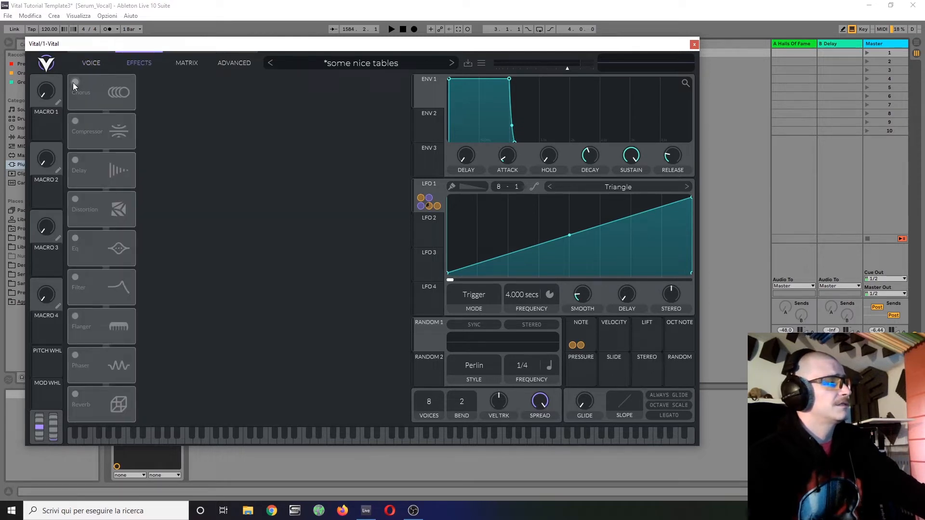
{"action": "mouse_move", "coordinate": [77, 253]}
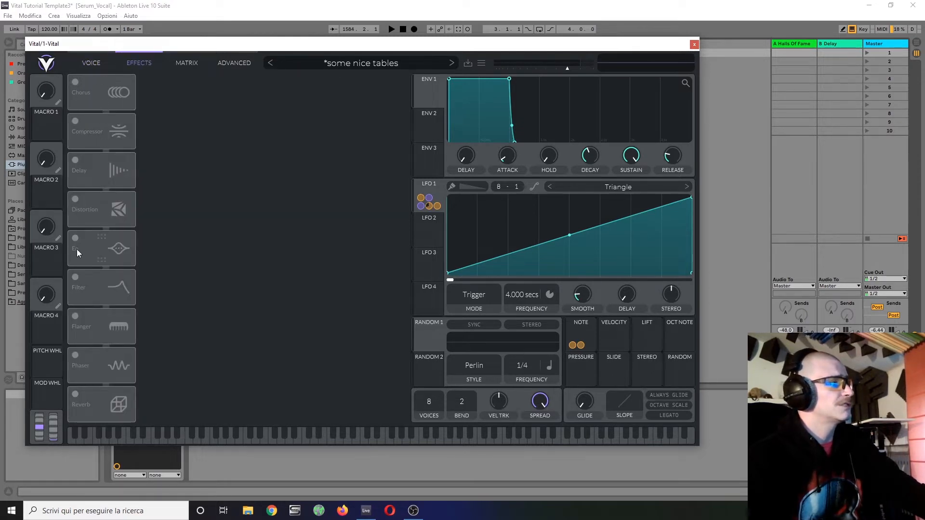
{"action": "mouse_move", "coordinate": [117, 240]}
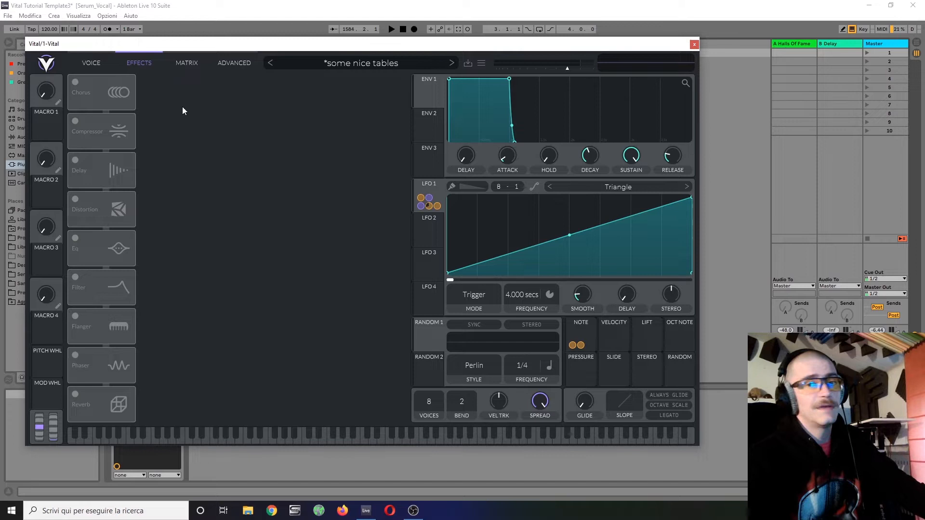
{"action": "mouse_move", "coordinate": [157, 107]}
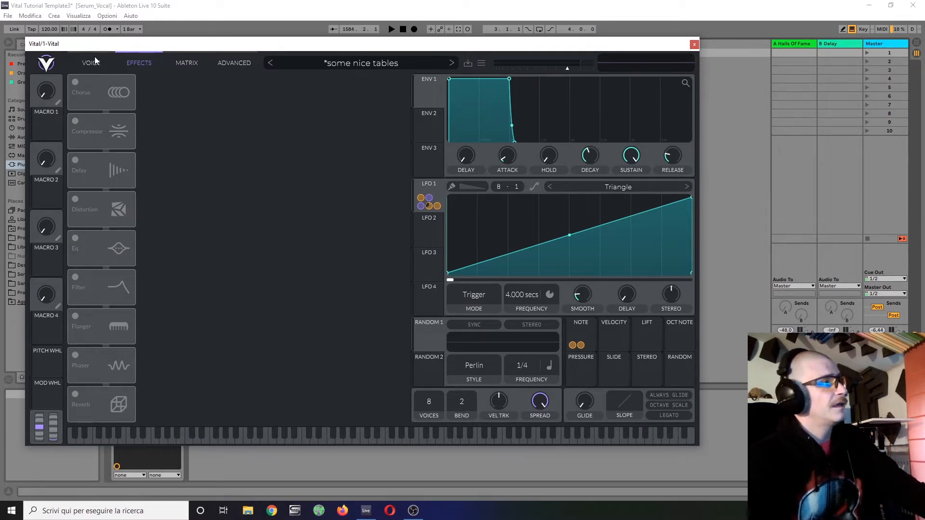
Step: Back on the voice page, resynthesize the preset into oscillator 3's wavetable
{"action": "left_click", "coordinate": [90, 62]}
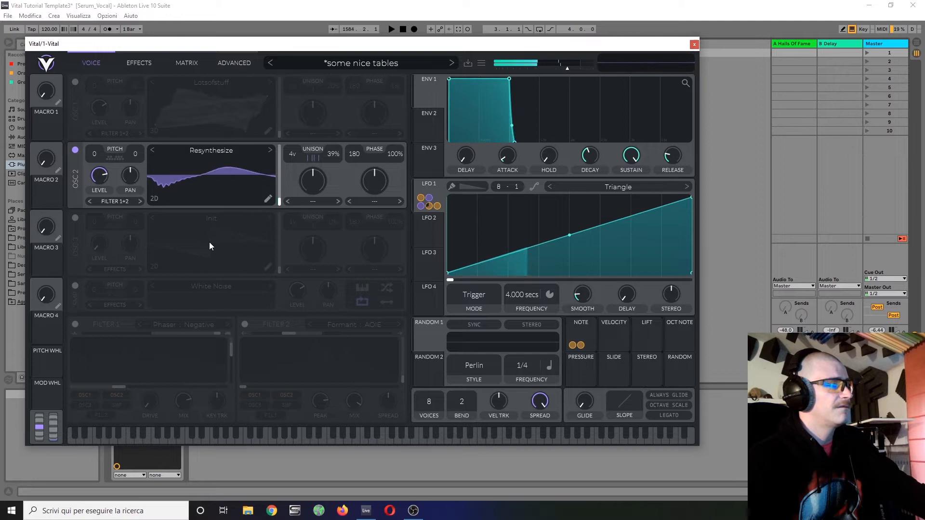
{"action": "right_click", "coordinate": [211, 241]}
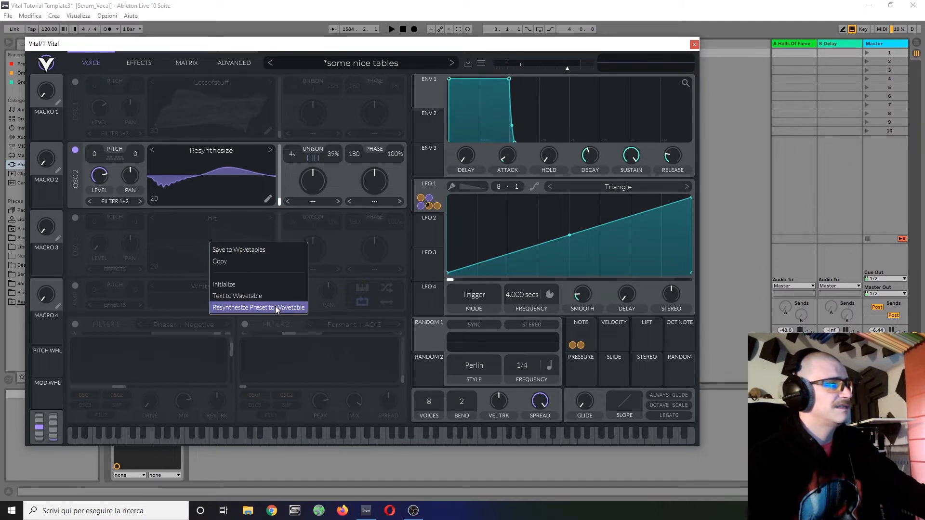
{"action": "left_click", "coordinate": [258, 308]}
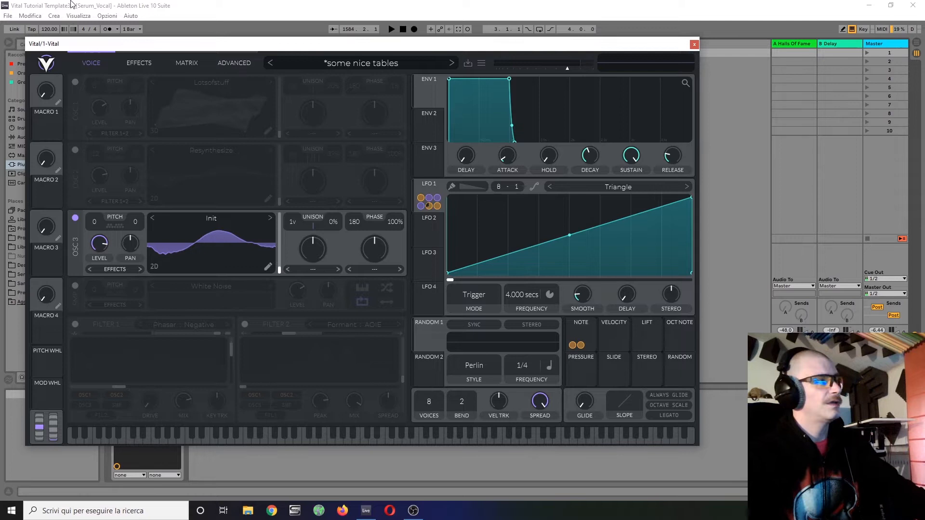
{"action": "mouse_move", "coordinate": [99, 158]}
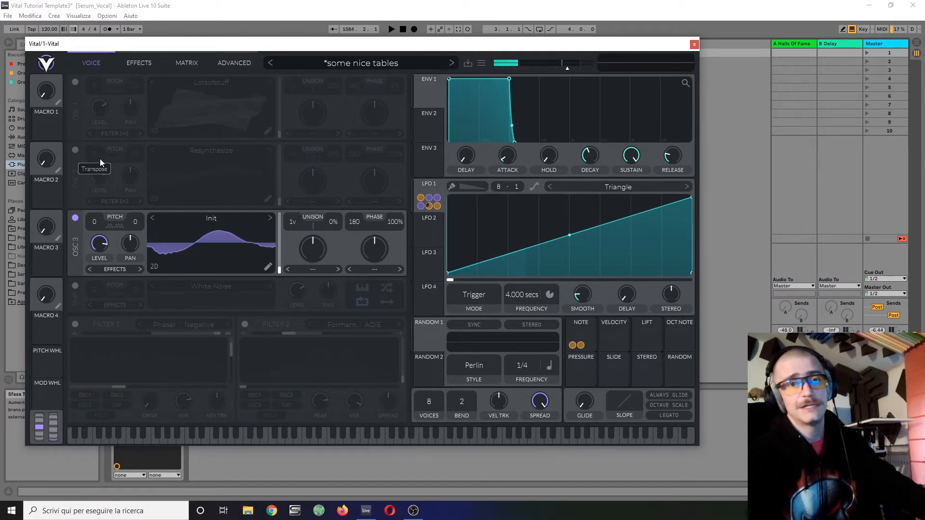
{"action": "mouse_move", "coordinate": [205, 271]}
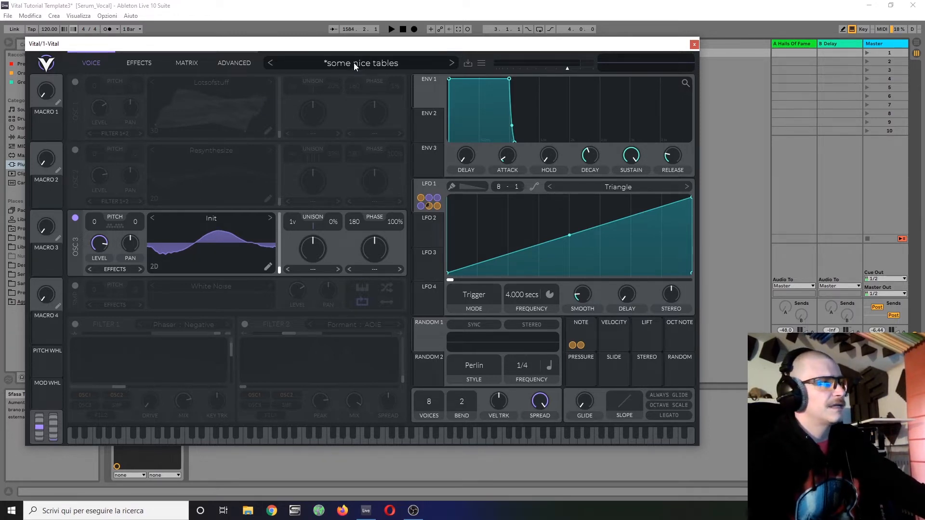
Step: Initialize the preset, then reshape LFO 1's triangle into a rising ramp
{"action": "left_click", "coordinate": [482, 64]}
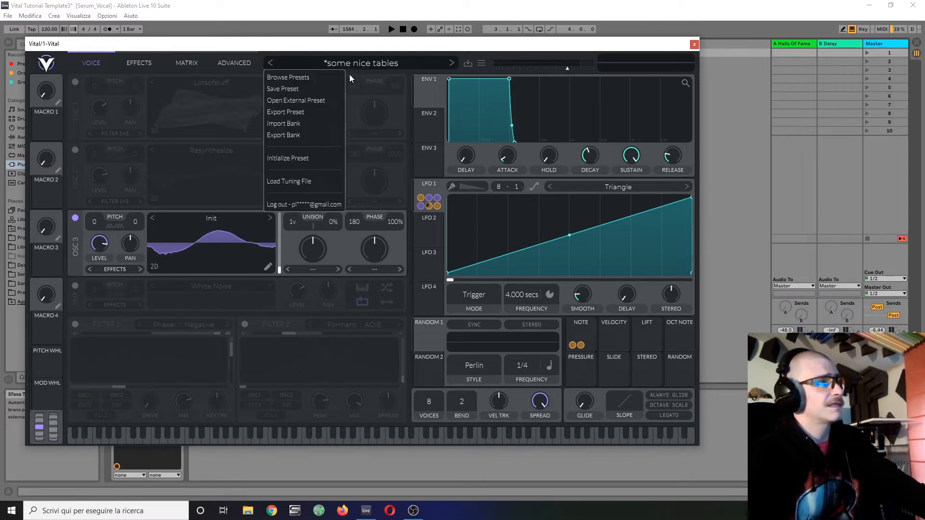
{"action": "left_click", "coordinate": [287, 157]}
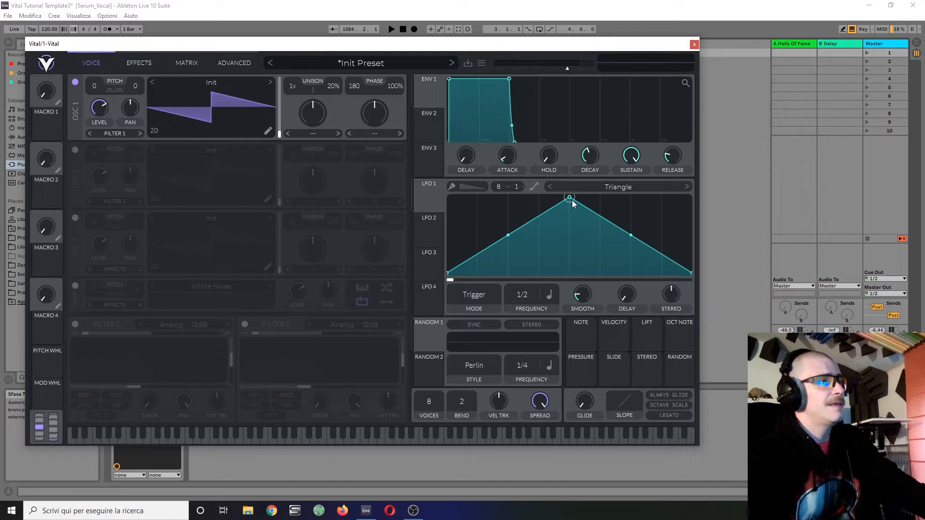
{"action": "left_click_drag", "start_coordinate": [570, 197], "coordinate": [690, 196]}
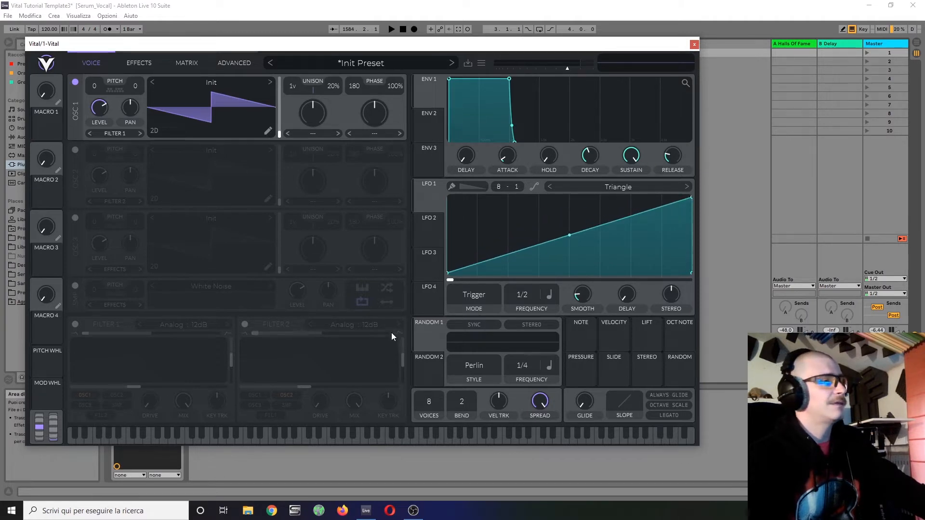
{"action": "mouse_move", "coordinate": [422, 230]}
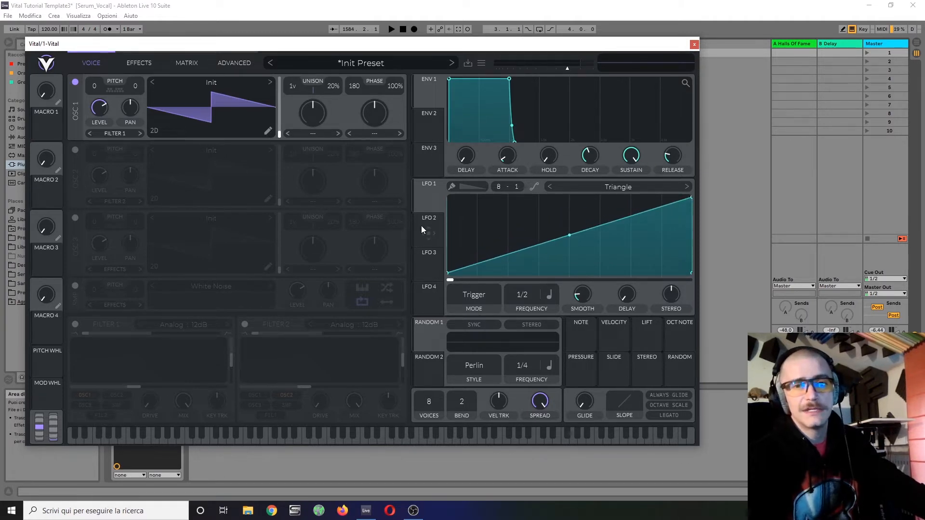
{"action": "mouse_move", "coordinate": [415, 266]}
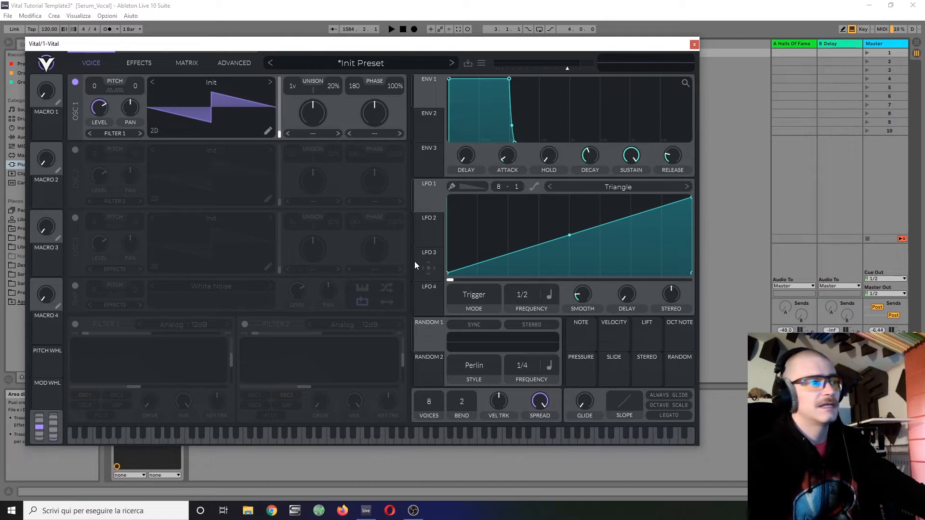
{"action": "mouse_move", "coordinate": [467, 262]}
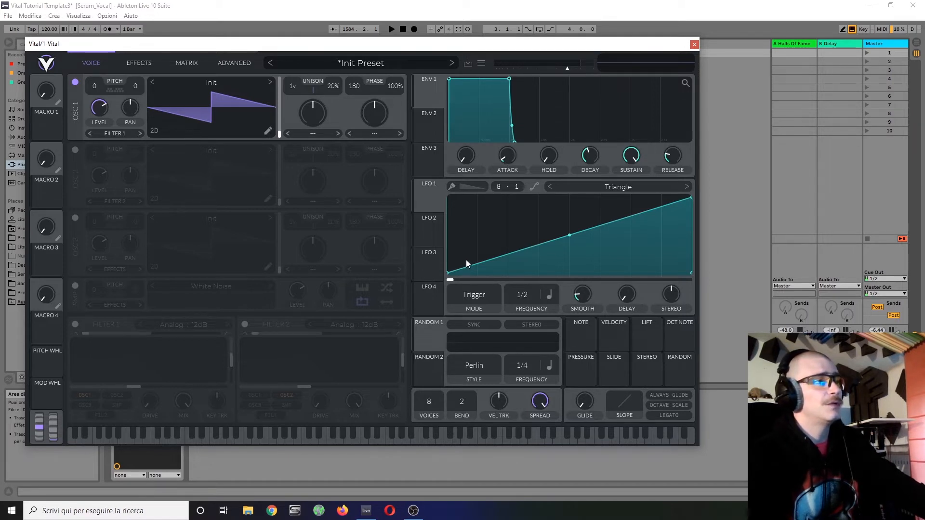
{"action": "mouse_move", "coordinate": [437, 223]}
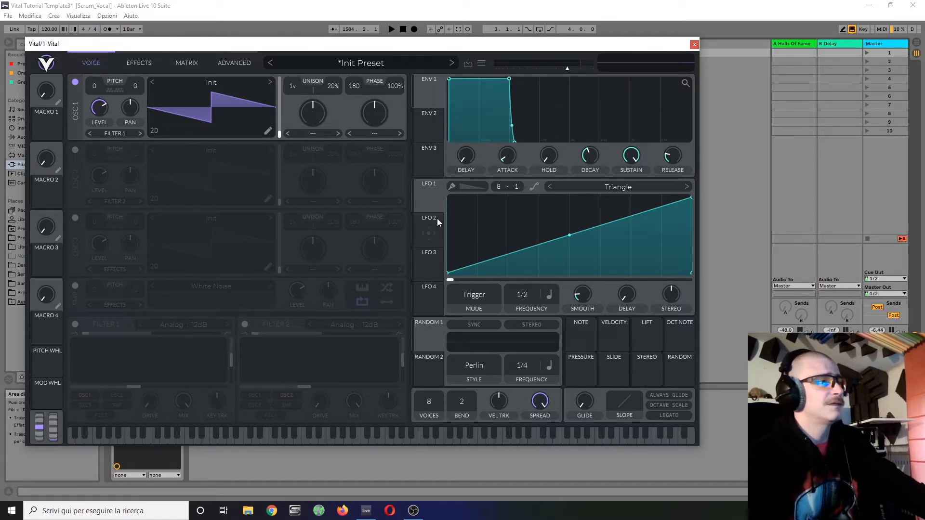
Step: Set LFO 1 to Seconds mode and enter a rate of 4.000 seconds
{"action": "left_click", "coordinate": [521, 295]}
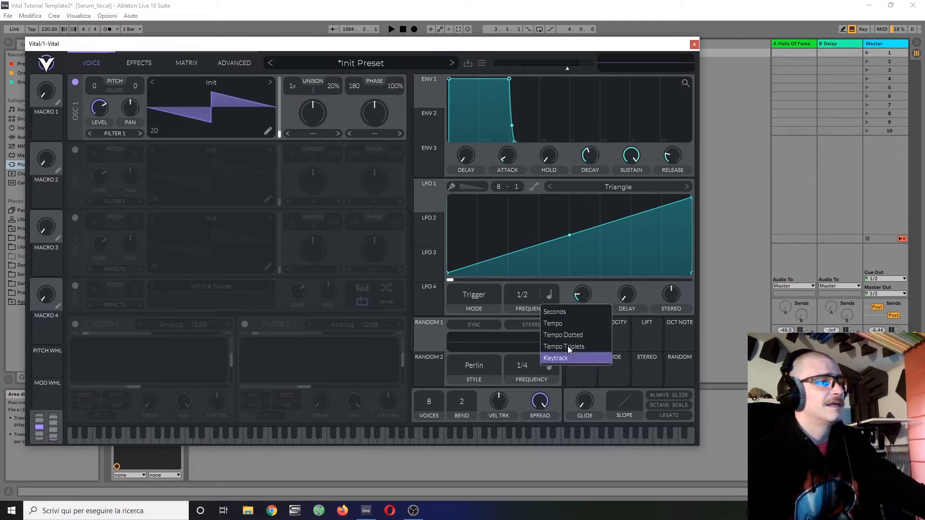
{"action": "left_click", "coordinate": [554, 311]}
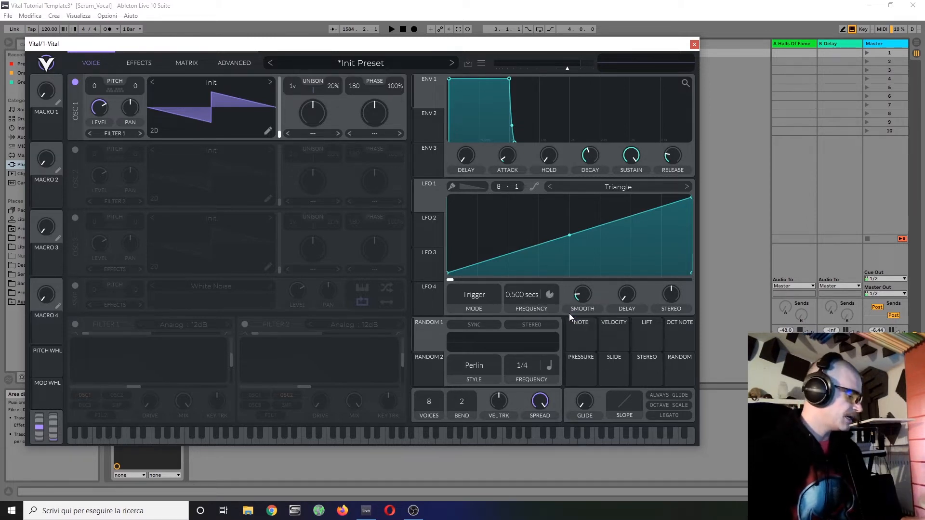
{"action": "right_click", "coordinate": [582, 294]}
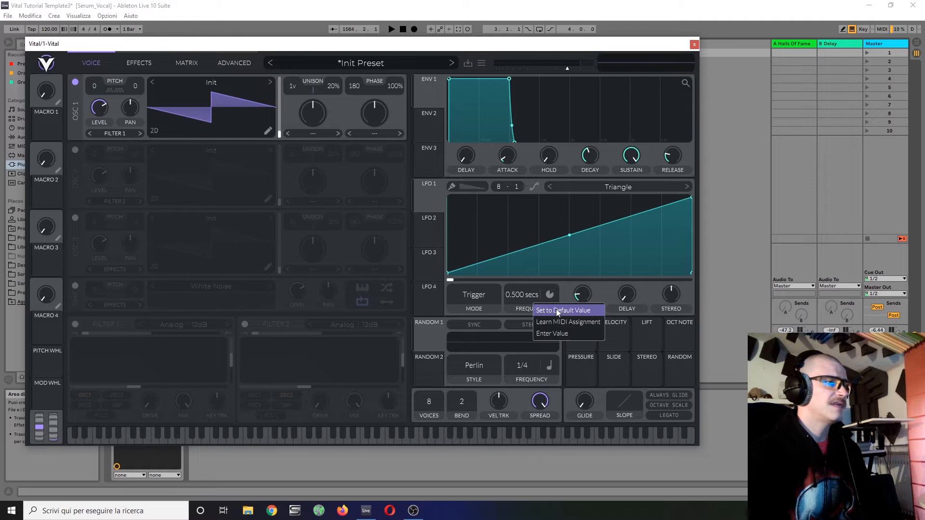
{"action": "left_click", "coordinate": [561, 309]}
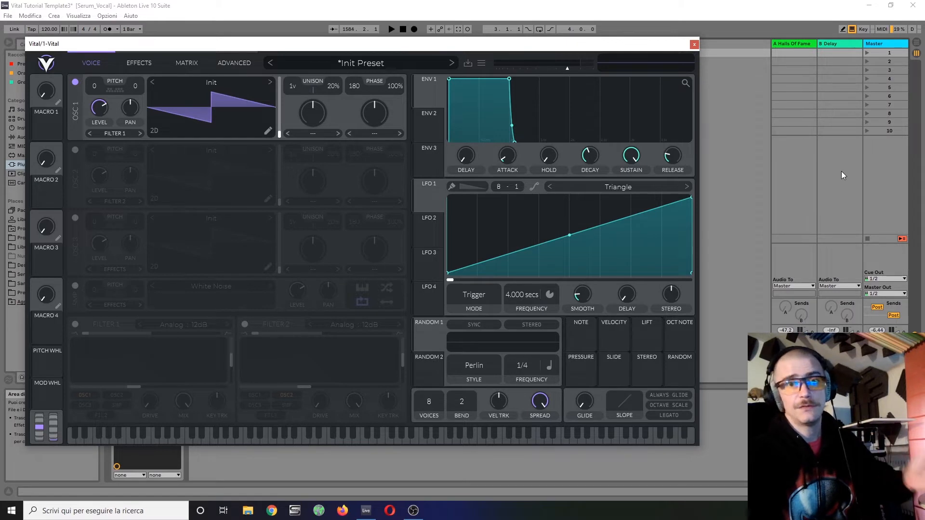
{"action": "mouse_move", "coordinate": [204, 185]}
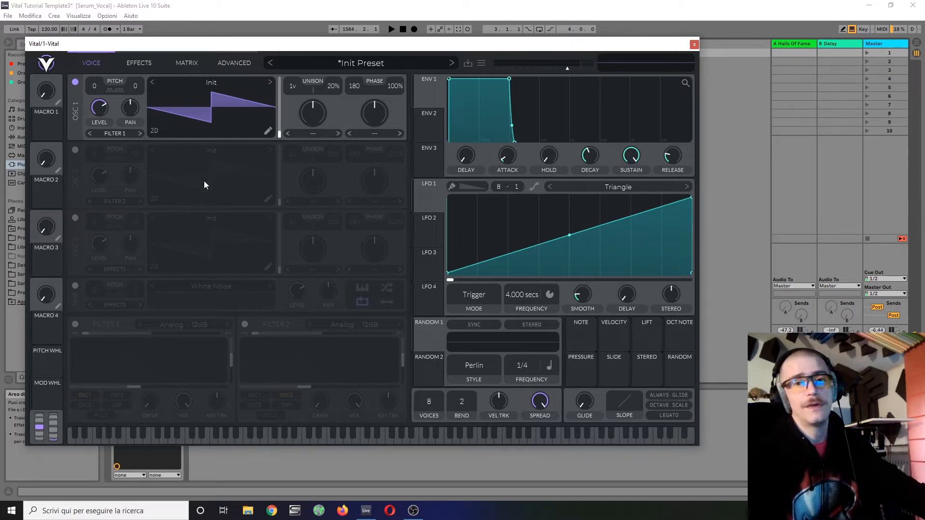
{"action": "mouse_move", "coordinate": [355, 392]}
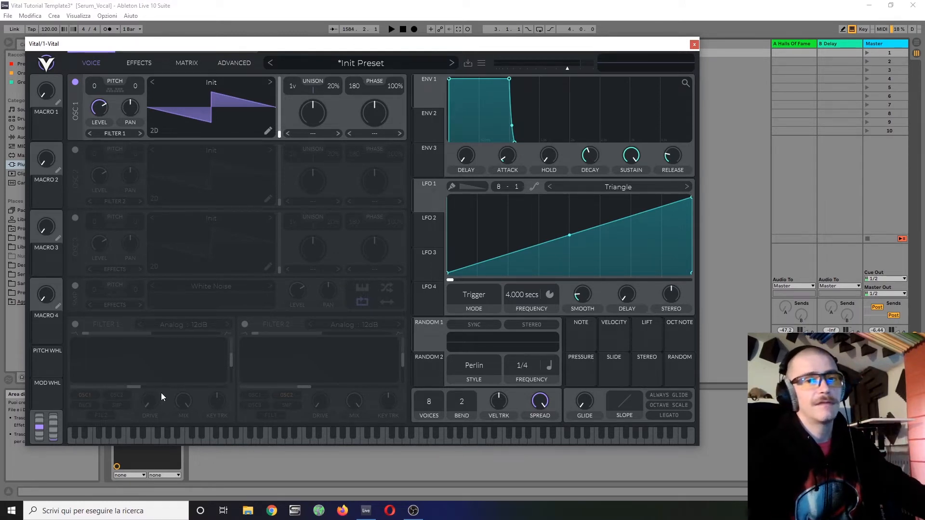
Step: Turn on Filter 1 and switch it to the Dirty 24dB model
{"action": "left_click", "coordinate": [75, 324]}
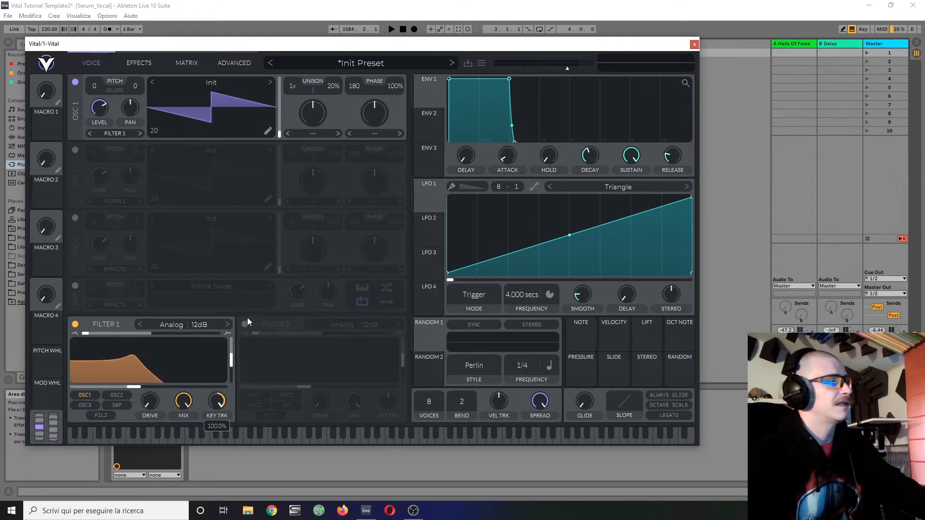
{"action": "left_click", "coordinate": [183, 324]}
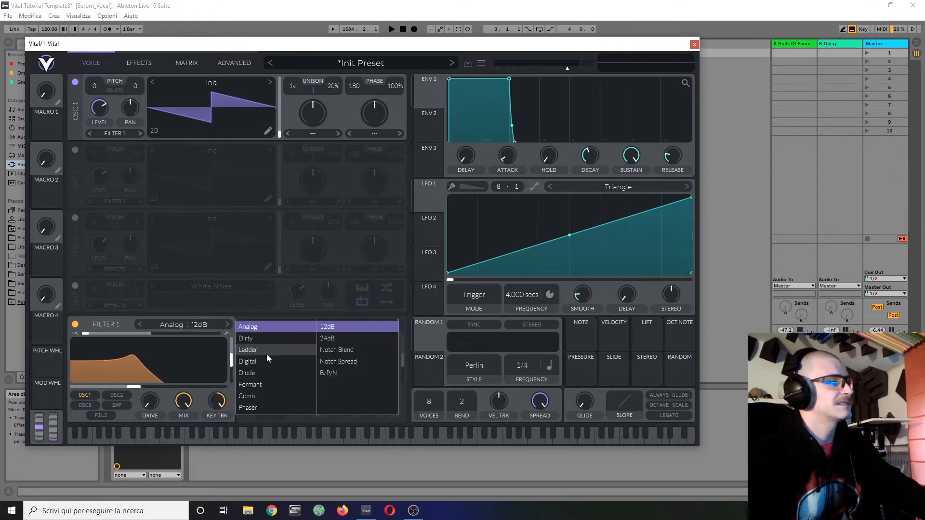
{"action": "left_click", "coordinate": [245, 338]}
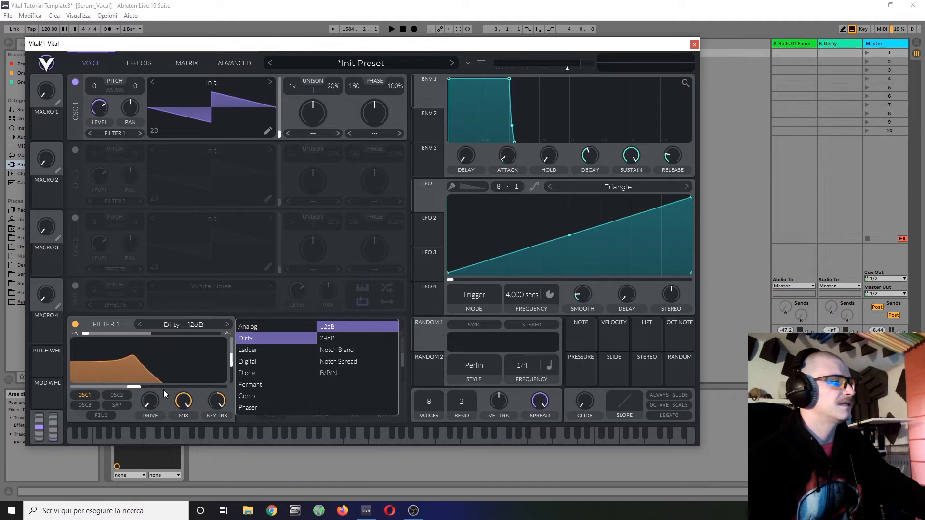
{"action": "left_click", "coordinate": [247, 327]}
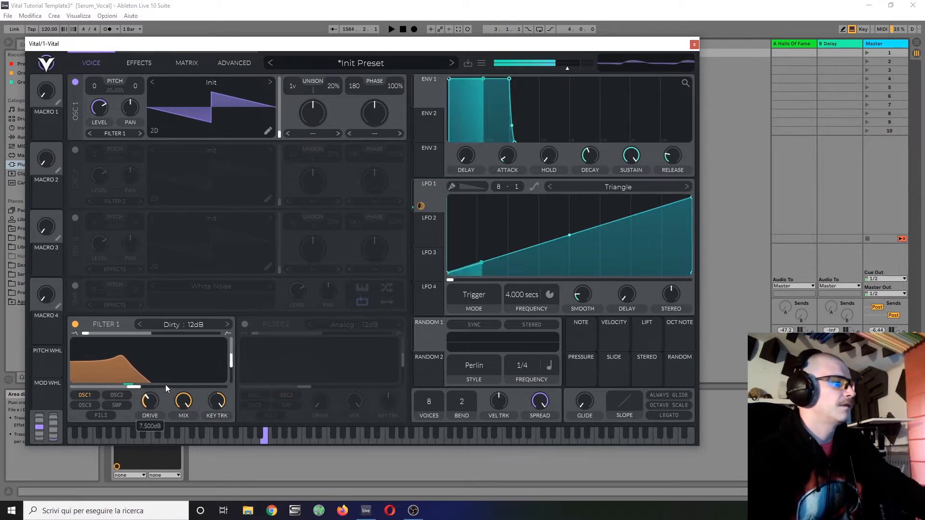
Step: Route LFO 1 to Filter 1's cutoff and set its modulation depth
{"action": "left_click_drag", "start_coordinate": [148, 400], "coordinate": [148, 377]}
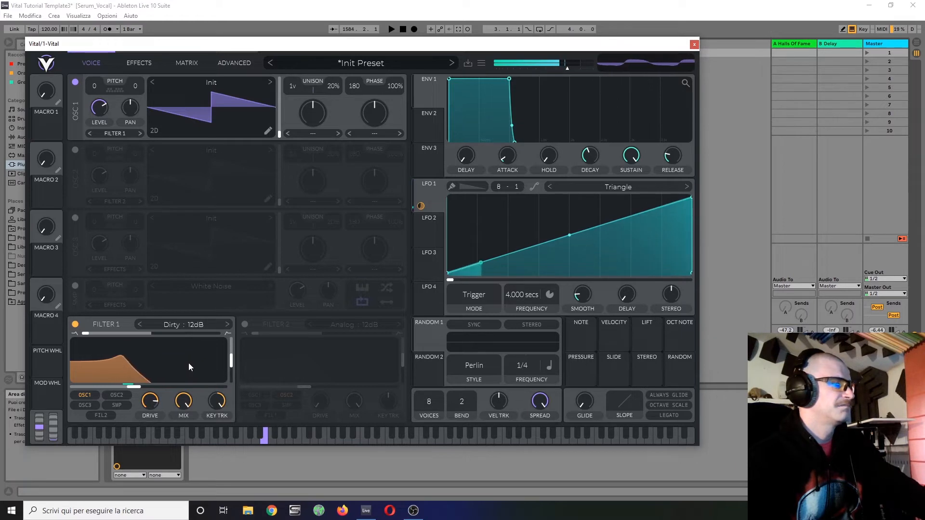
{"action": "left_click_drag", "start_coordinate": [230, 369], "coordinate": [231, 358]}
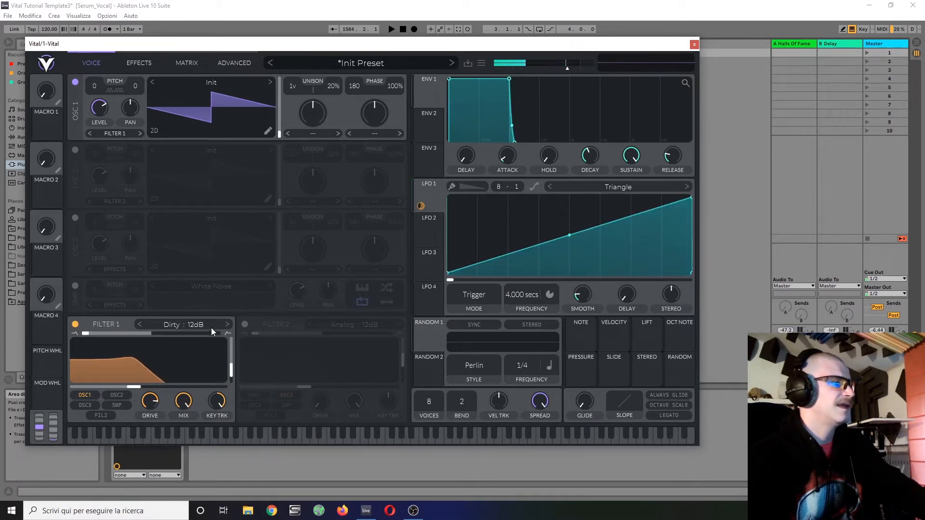
{"action": "left_click", "coordinate": [195, 325]}
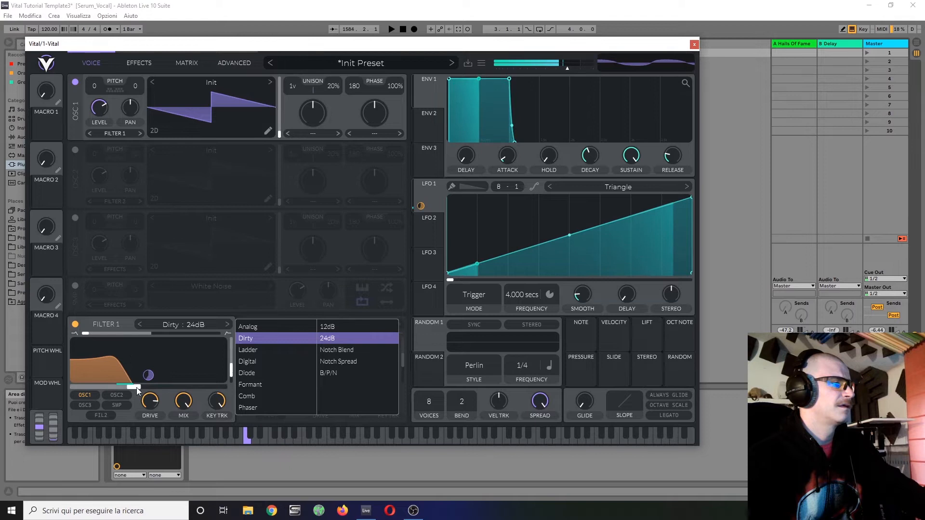
{"action": "right_click", "coordinate": [148, 375]}
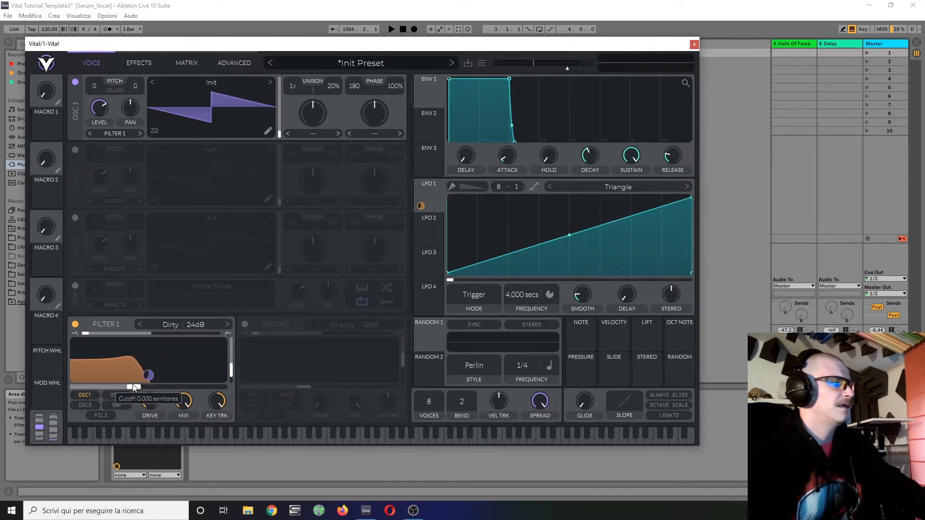
{"action": "left_click", "coordinate": [139, 63]}
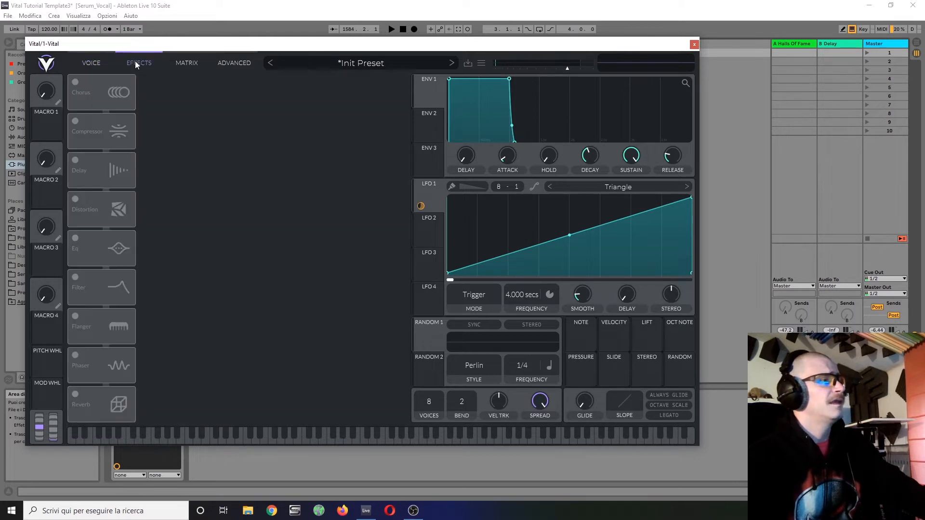
Step: Enable Distortion with Sine Fold type and the filter placed Pre
{"action": "left_click", "coordinate": [75, 199]}
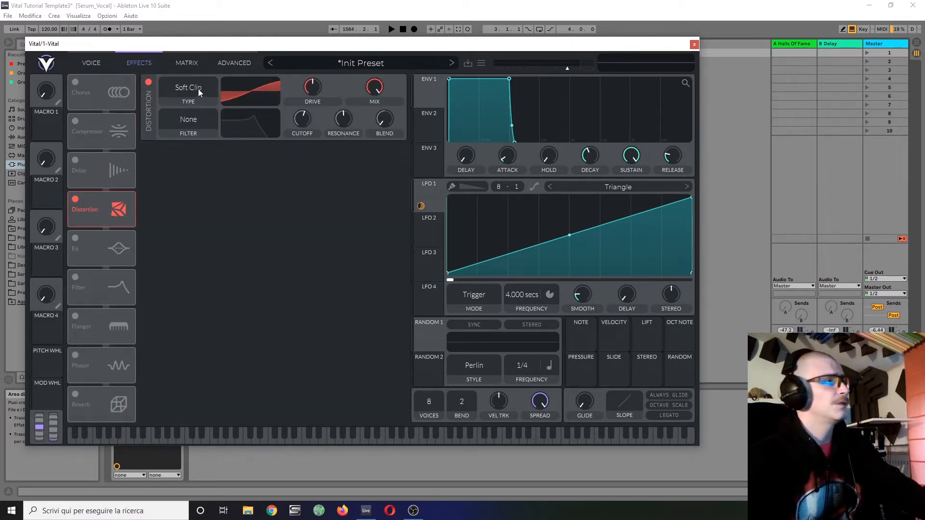
{"action": "left_click", "coordinate": [188, 87]}
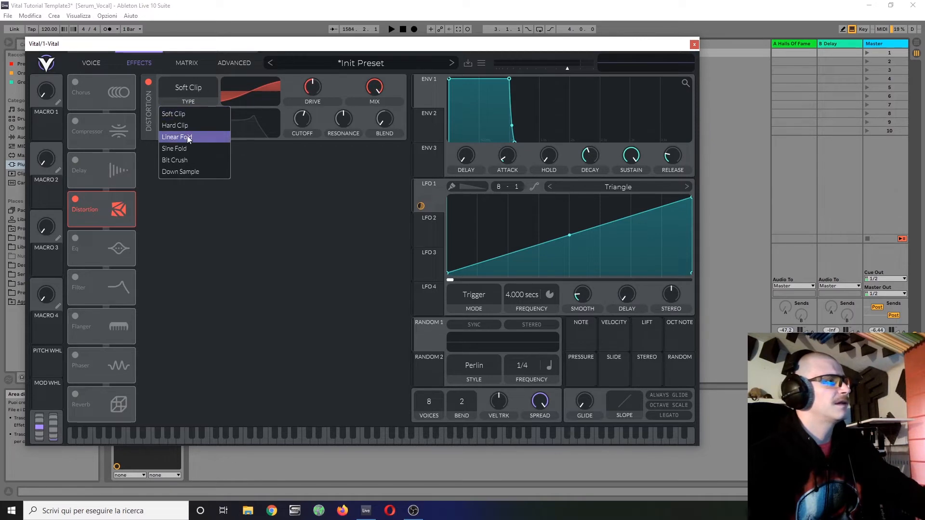
{"action": "left_click", "coordinate": [175, 149]}
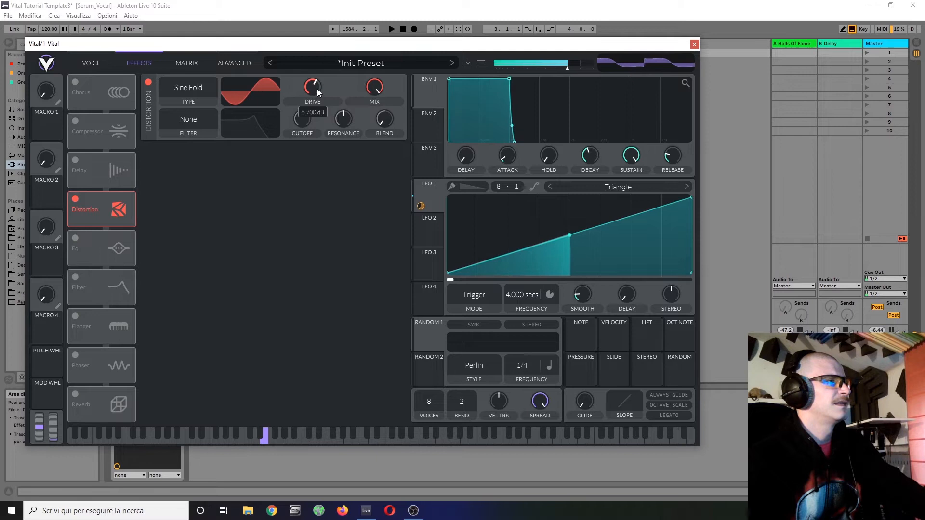
{"action": "left_click", "coordinate": [188, 119]}
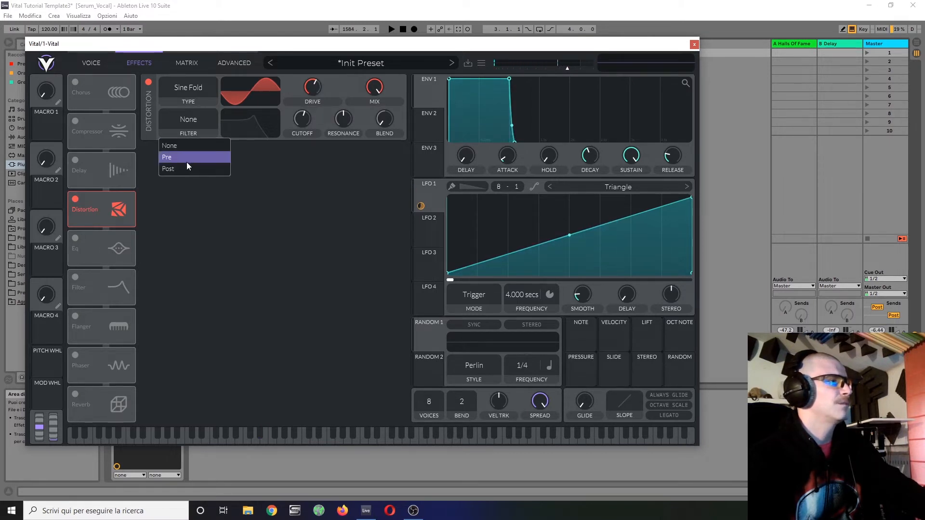
{"action": "left_click", "coordinate": [167, 157]}
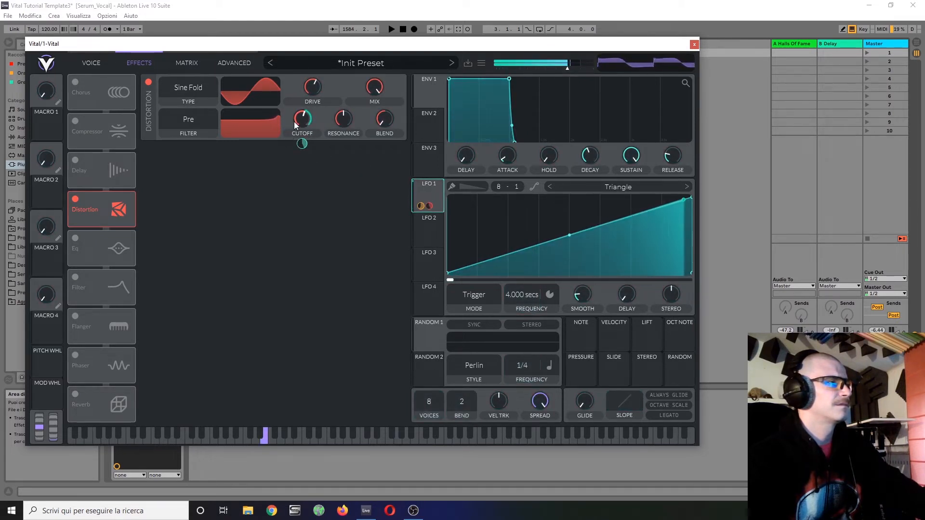
Step: Modulate the distortion's filter cutoff and drive with LFO 1, setting their depths
{"action": "left_click_drag", "start_coordinate": [302, 118], "coordinate": [302, 115]}
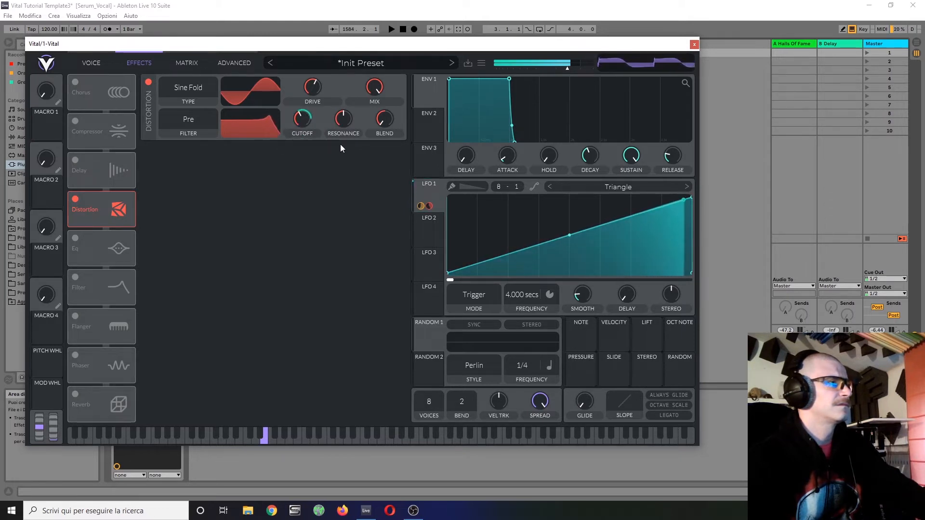
{"action": "left_click_drag", "start_coordinate": [301, 118], "coordinate": [302, 145]}
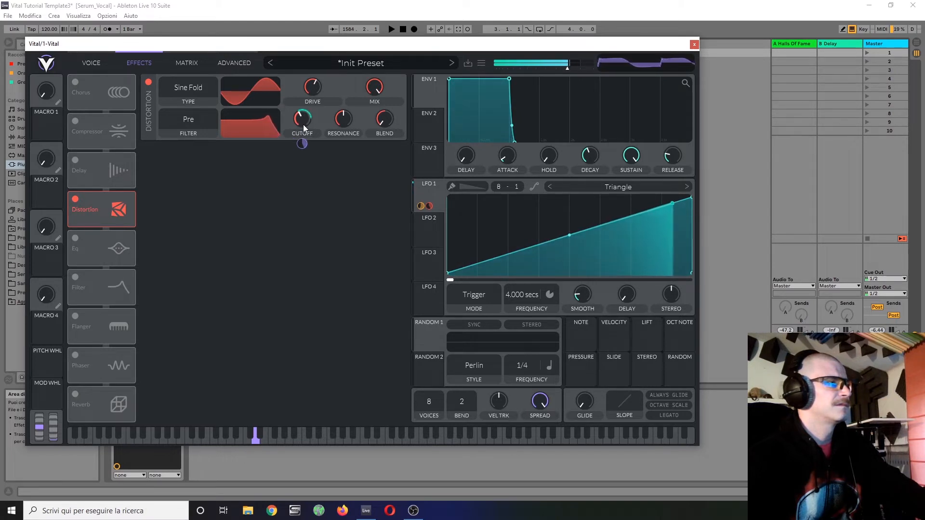
{"action": "left_click_drag", "start_coordinate": [301, 119], "coordinate": [302, 130]}
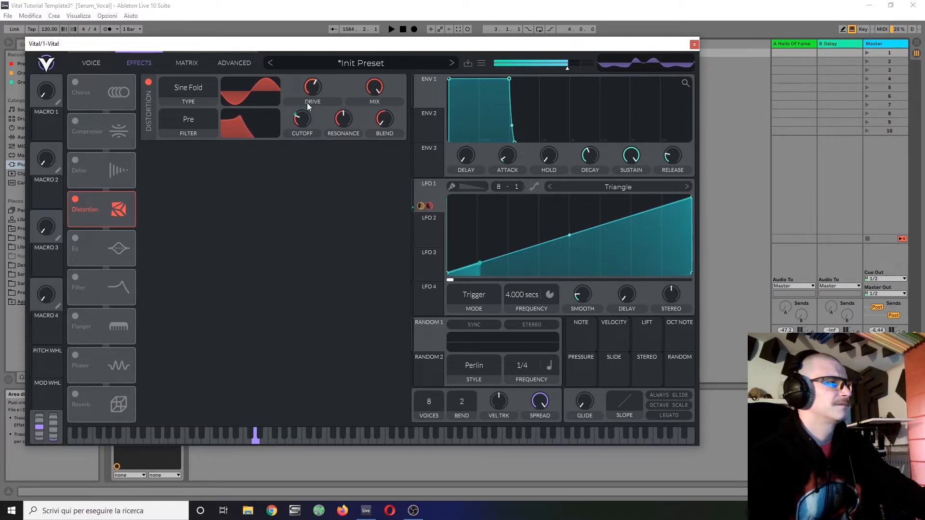
{"action": "left_click_drag", "start_coordinate": [312, 87], "coordinate": [312, 77]}
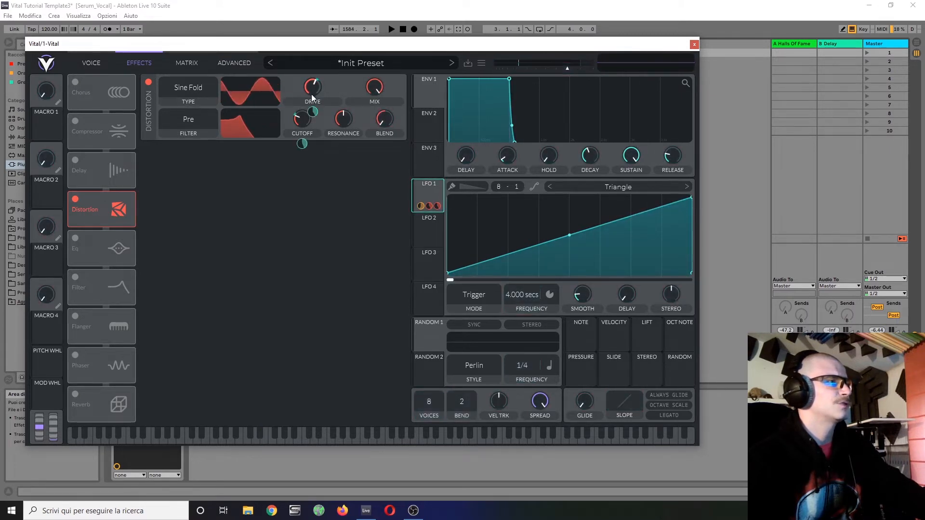
{"action": "left_click_drag", "start_coordinate": [311, 88], "coordinate": [311, 86]}
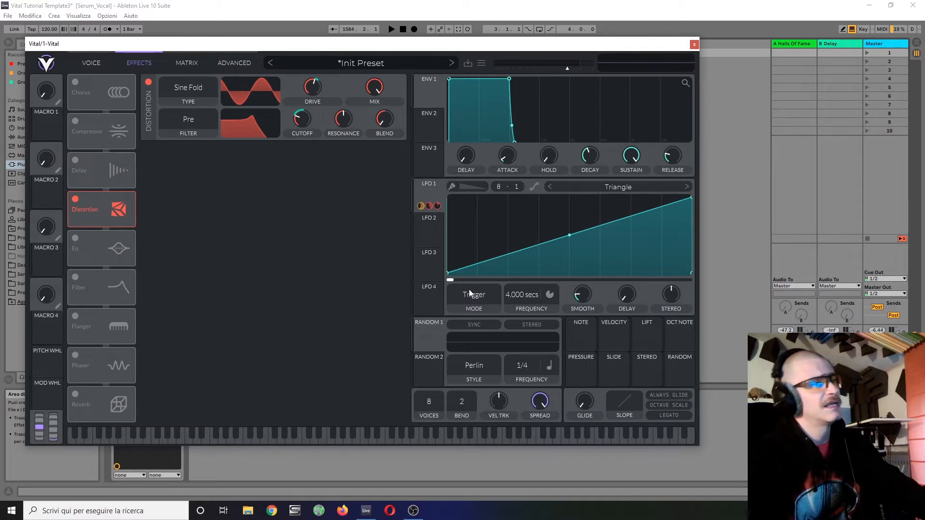
Step: Resynthesize the current preset into oscillator 2's wavetable, leaving oscillator 1 off
{"action": "left_click", "coordinate": [91, 62]}
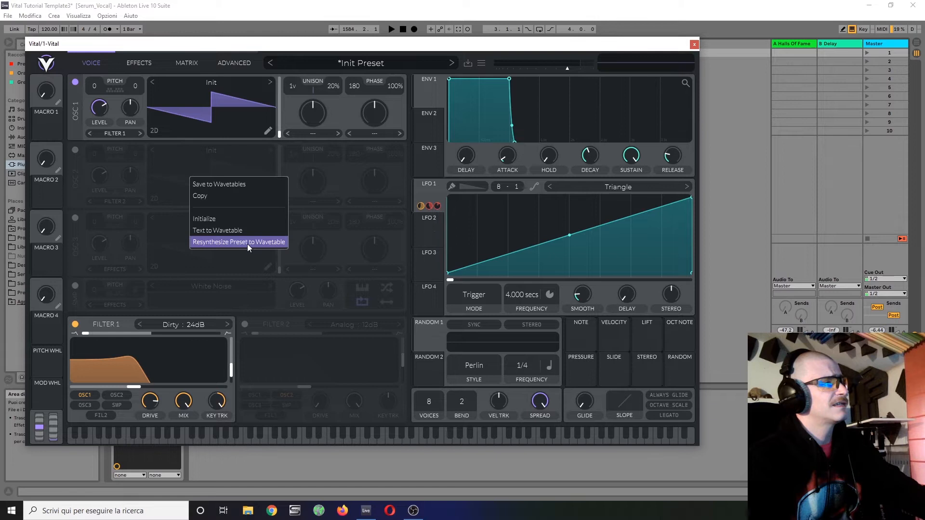
{"action": "left_click", "coordinate": [238, 242]}
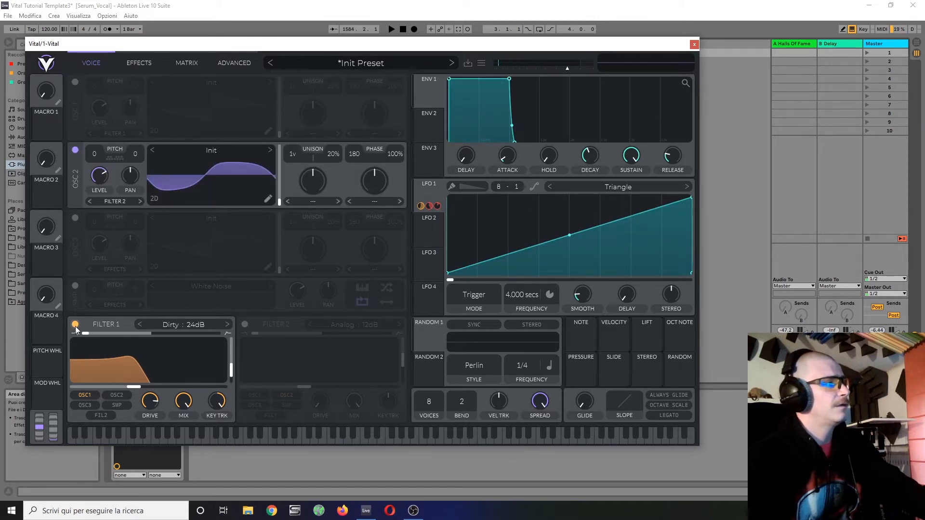
{"action": "left_click", "coordinate": [139, 62]}
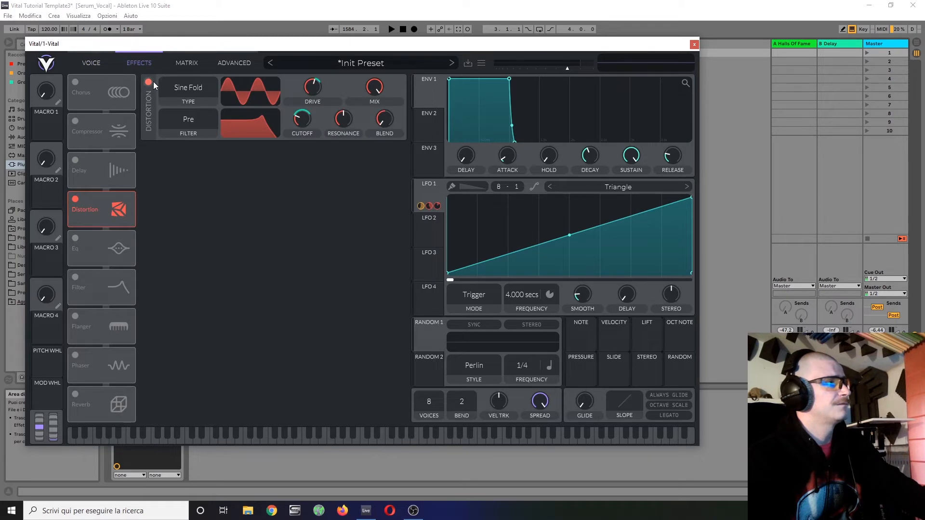
Step: Disconnect LFO 1 from filter cutoff, distortion drive and oscillator 2 wave frame
{"action": "left_click", "coordinate": [90, 63]}
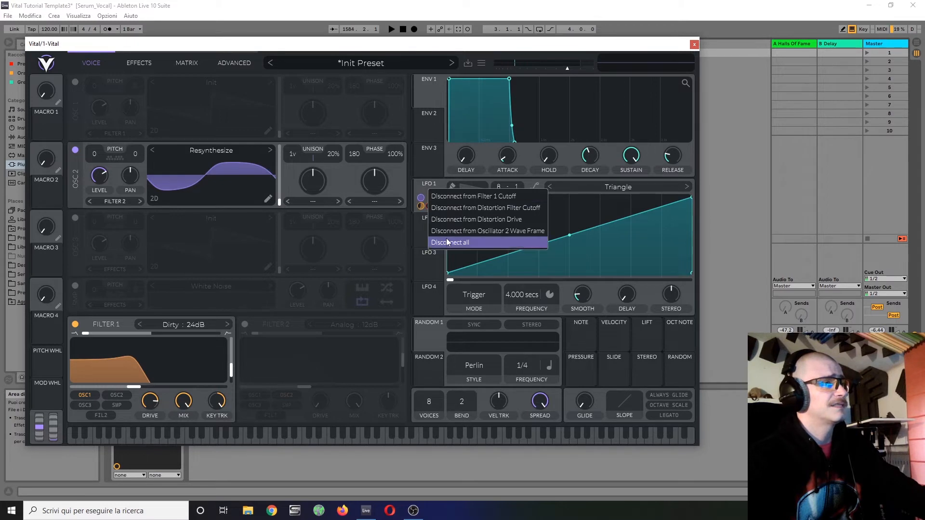
{"action": "left_click", "coordinate": [449, 242]}
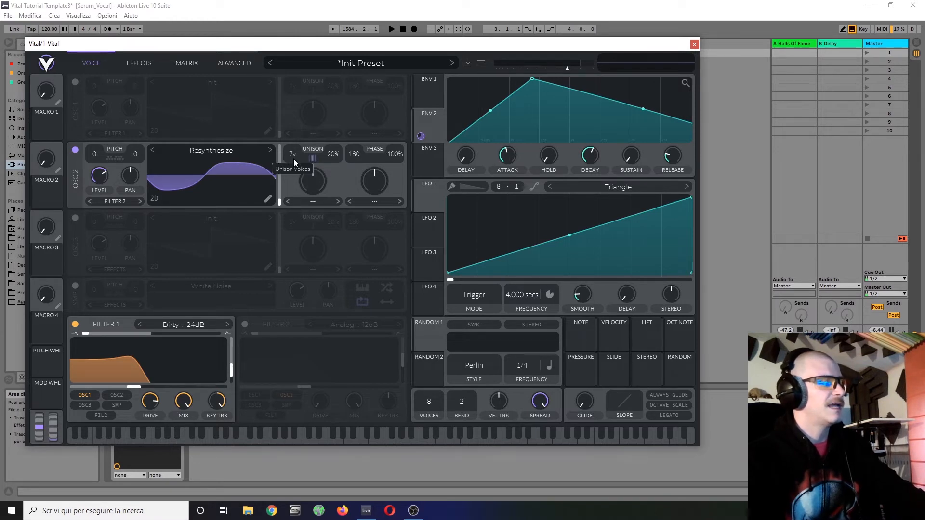
Step: Lower oscillator 2's unison detune to 8% and raise its table spread to 25.60
{"action": "left_click_drag", "start_coordinate": [333, 154], "coordinate": [334, 161]}
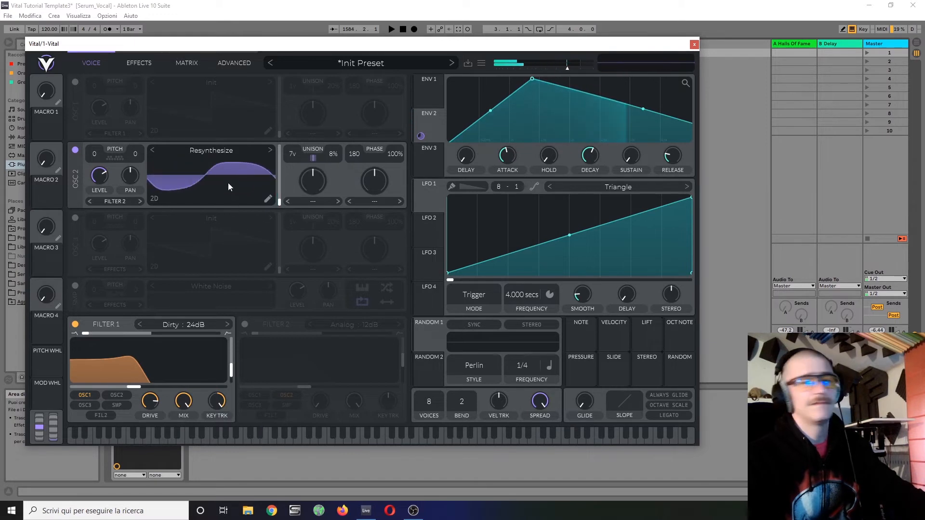
{"action": "left_click", "coordinate": [233, 63]}
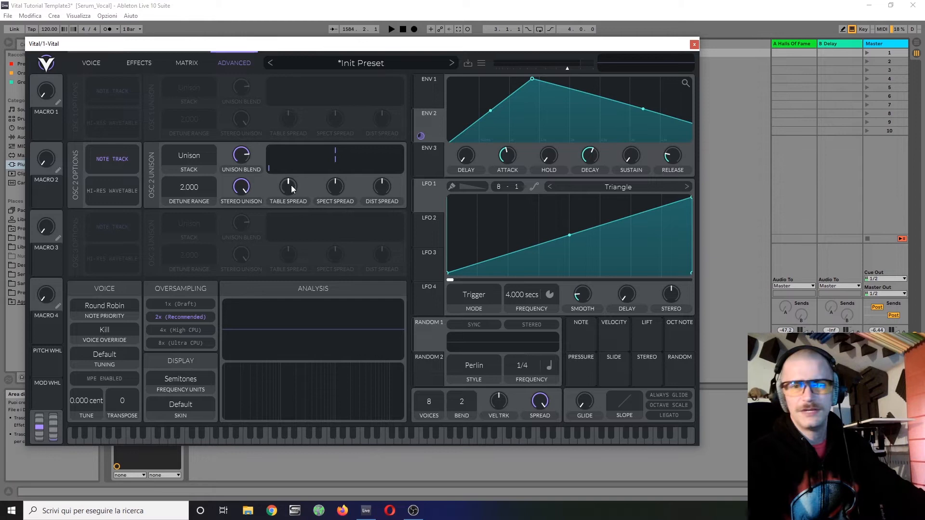
{"action": "mouse_move", "coordinate": [288, 188]}
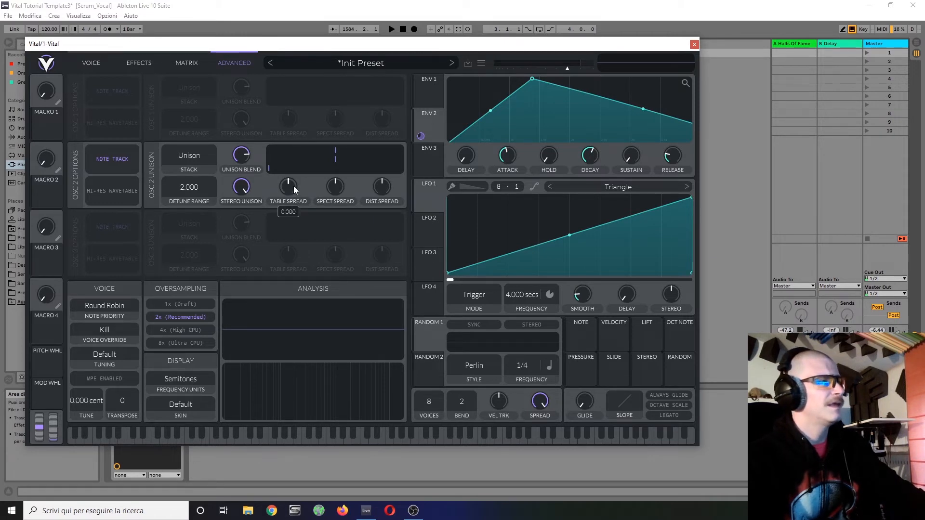
{"action": "left_click_drag", "start_coordinate": [288, 186], "coordinate": [288, 178]}
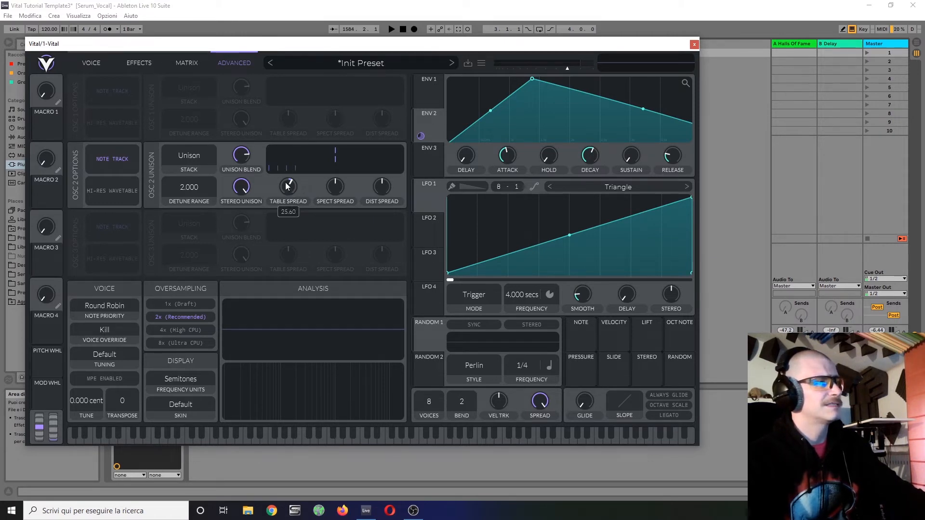
{"action": "left_click", "coordinate": [91, 63]}
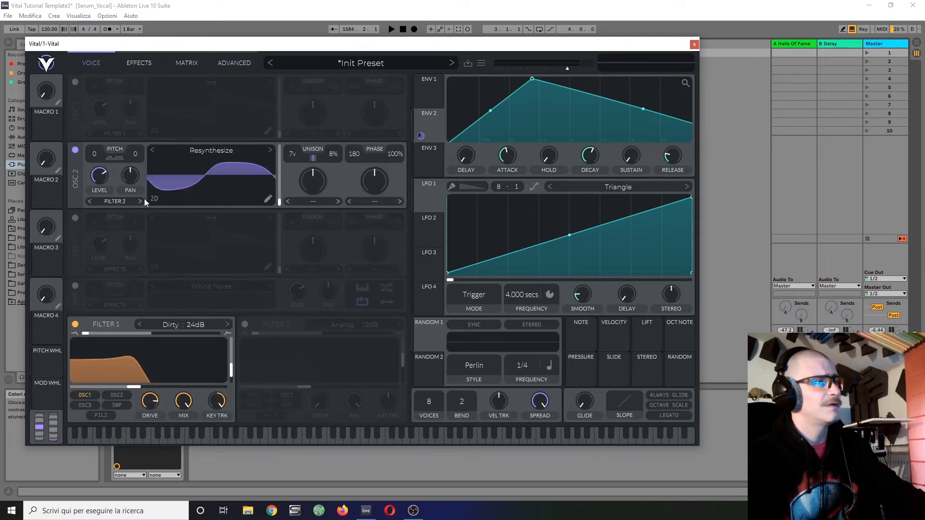
{"action": "mouse_move", "coordinate": [312, 177]}
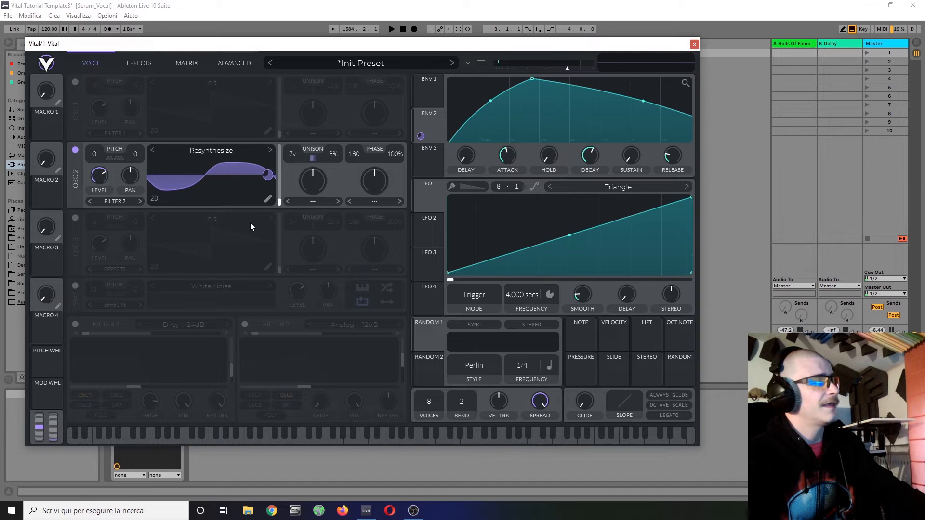
{"action": "mouse_move", "coordinate": [191, 286]}
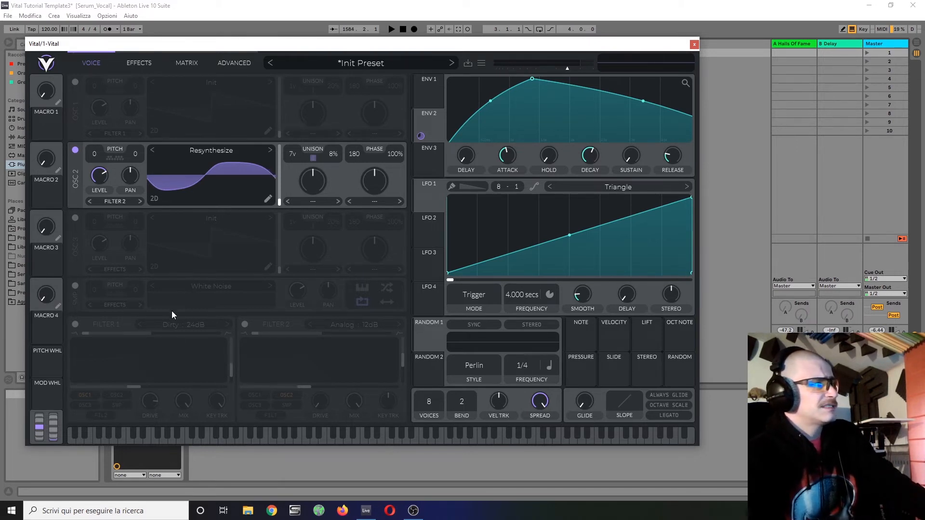
{"action": "mouse_move", "coordinate": [188, 237]}
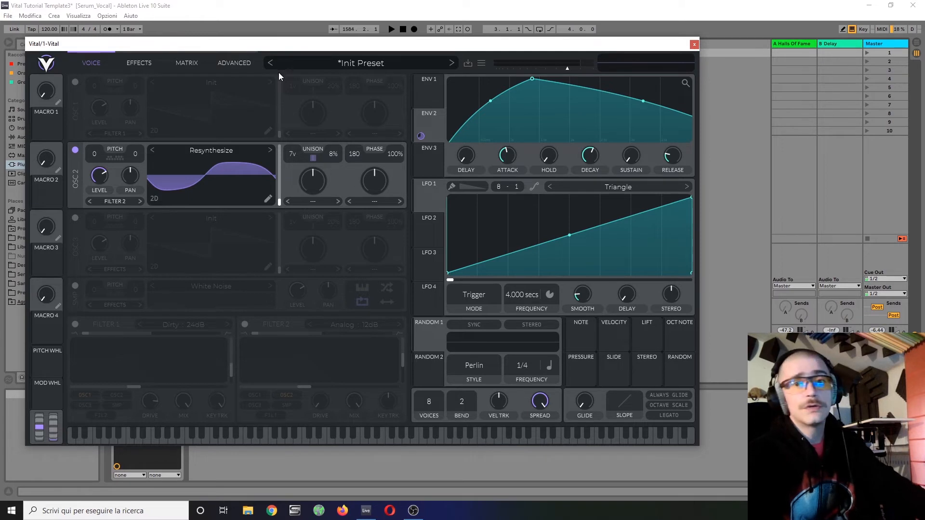
{"action": "mouse_move", "coordinate": [264, 190]}
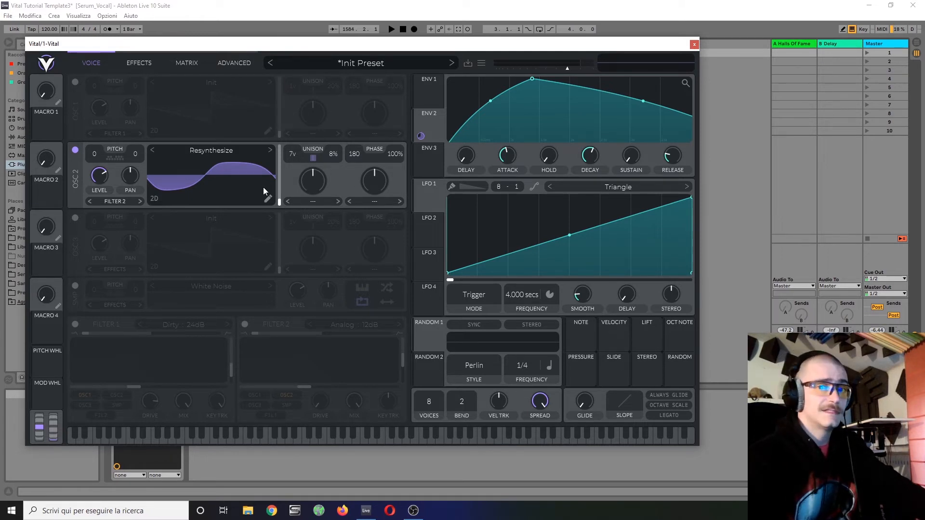
{"action": "mouse_move", "coordinate": [182, 236]}
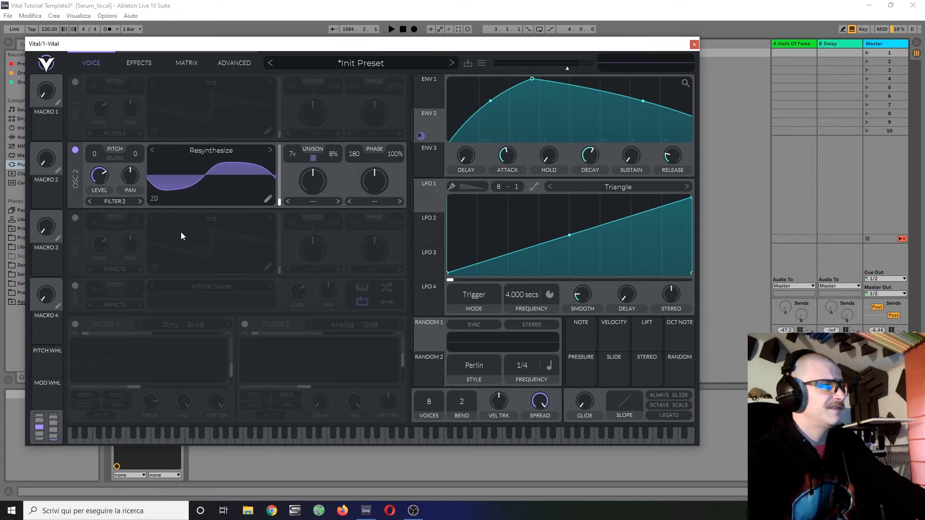
{"action": "mouse_move", "coordinate": [212, 193]}
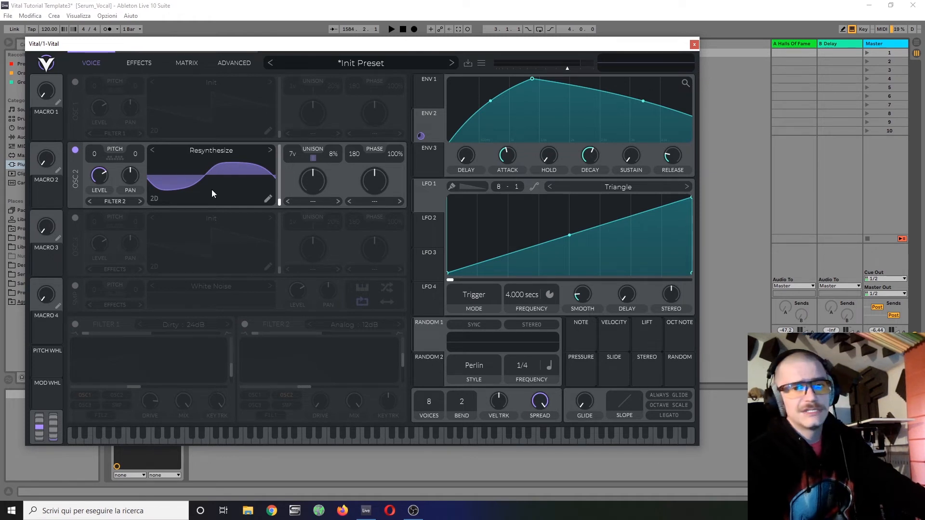
{"action": "mouse_move", "coordinate": [216, 190]}
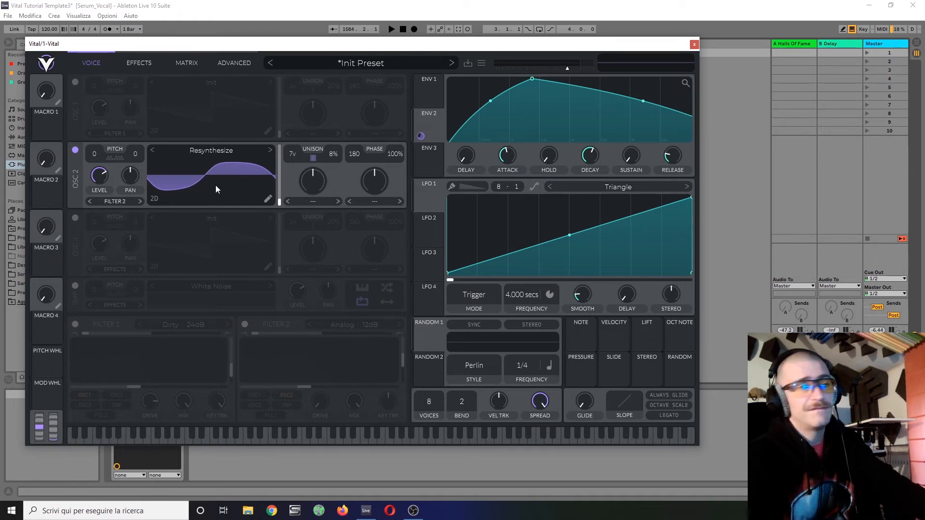
{"action": "mouse_move", "coordinate": [203, 244]}
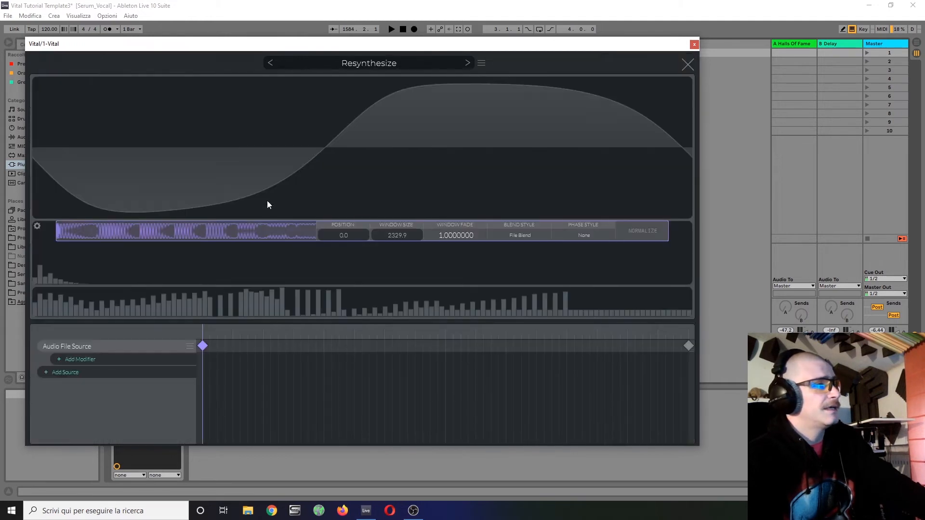
{"action": "mouse_move", "coordinate": [222, 283]}
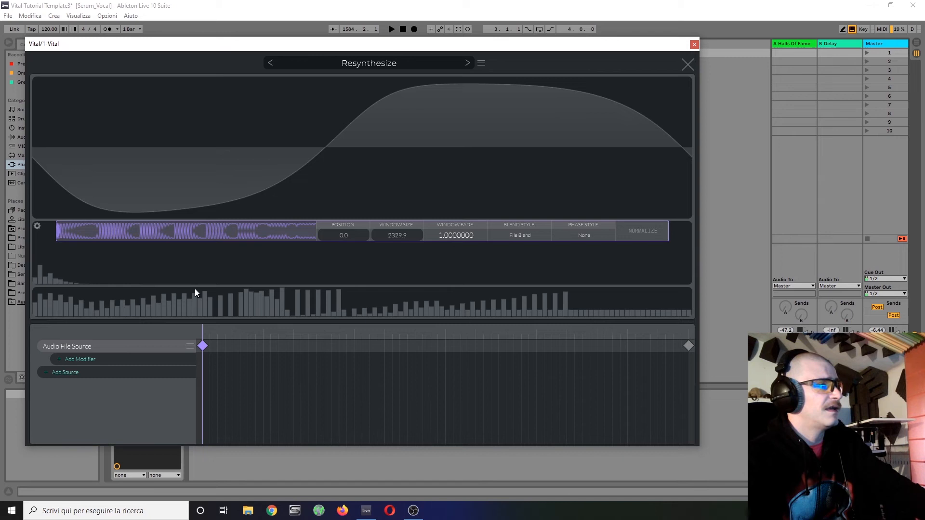
{"action": "mouse_move", "coordinate": [334, 311]}
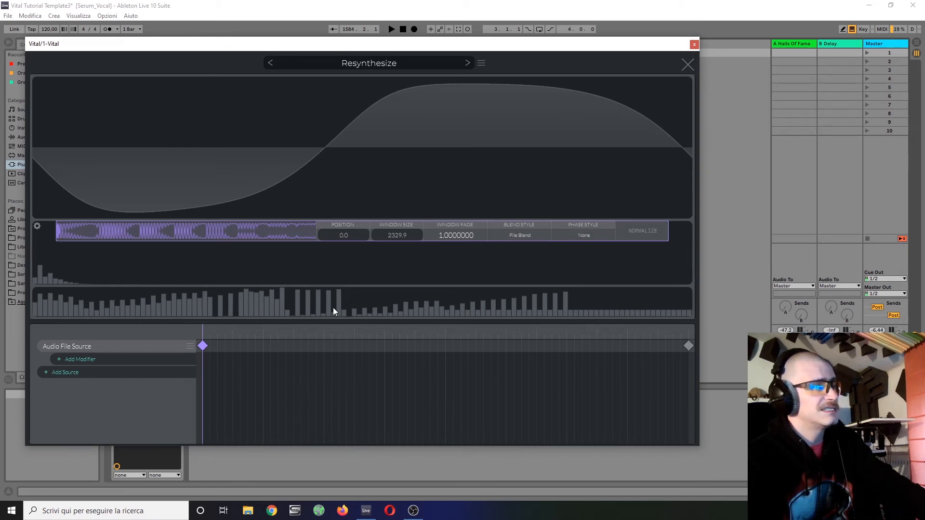
{"action": "mouse_move", "coordinate": [317, 297]}
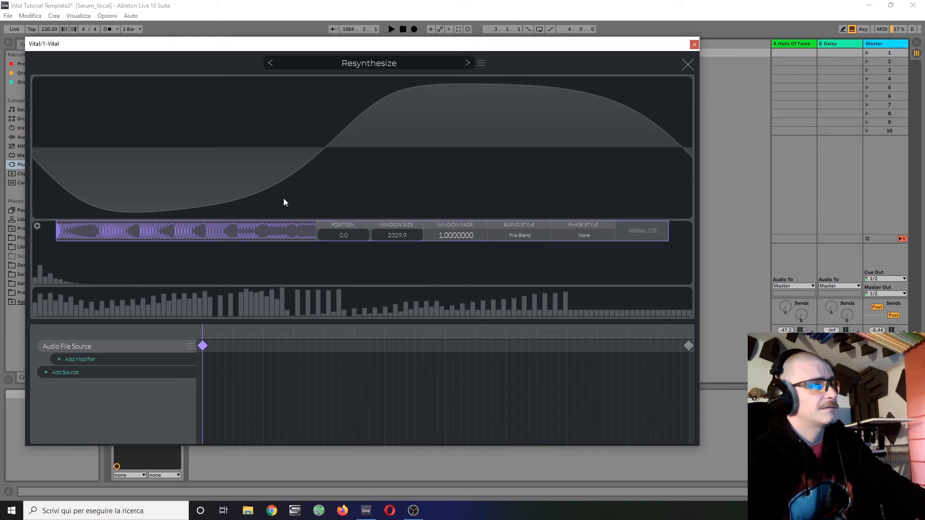
{"action": "mouse_move", "coordinate": [247, 220]}
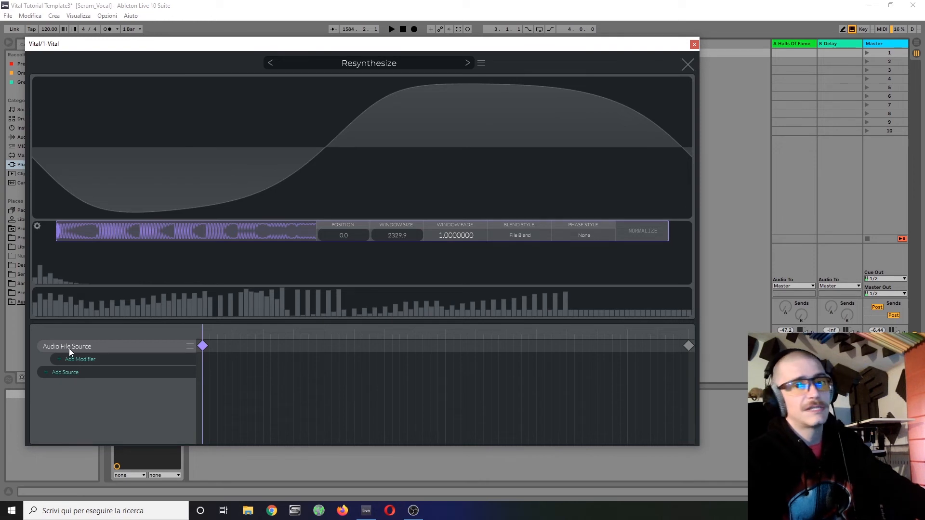
{"action": "mouse_move", "coordinate": [688, 57]}
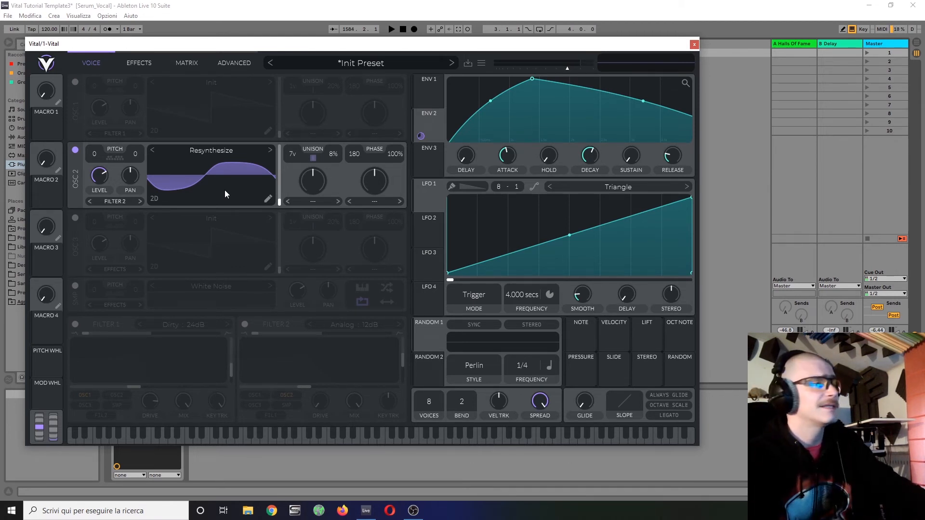
{"action": "mouse_move", "coordinate": [217, 130]}
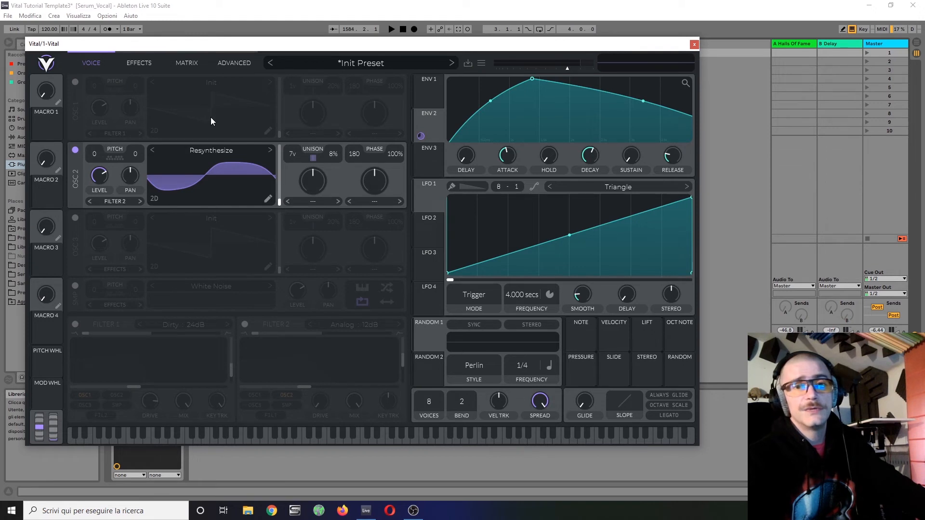
{"action": "mouse_move", "coordinate": [294, 45]}
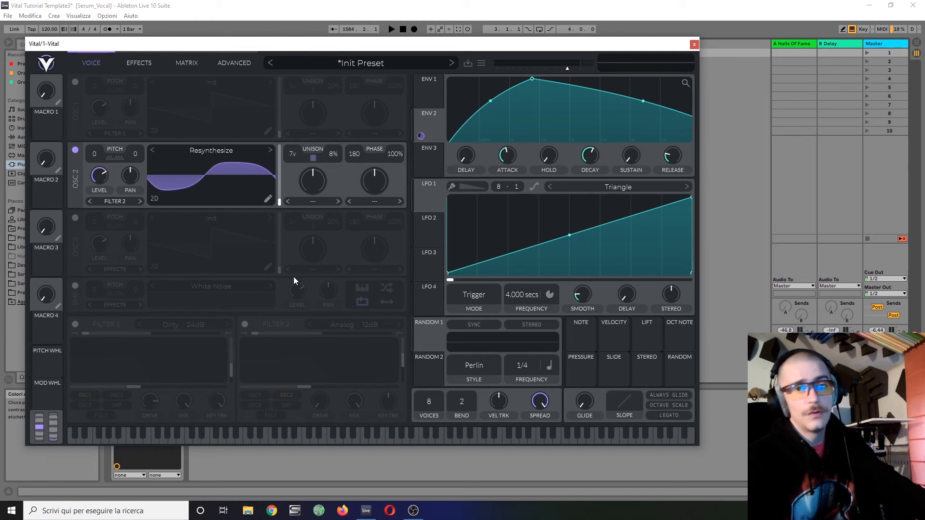
{"action": "mouse_move", "coordinate": [324, 270]}
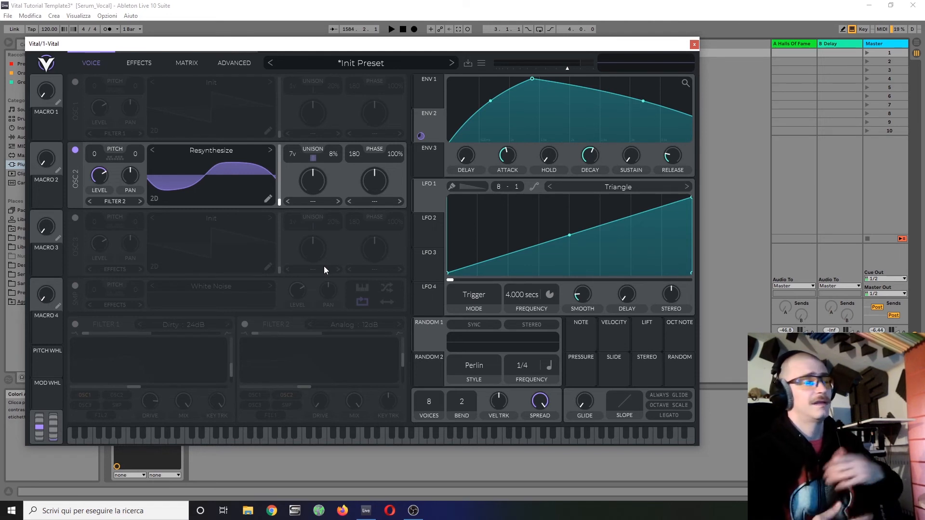
{"action": "mouse_move", "coordinate": [330, 269]}
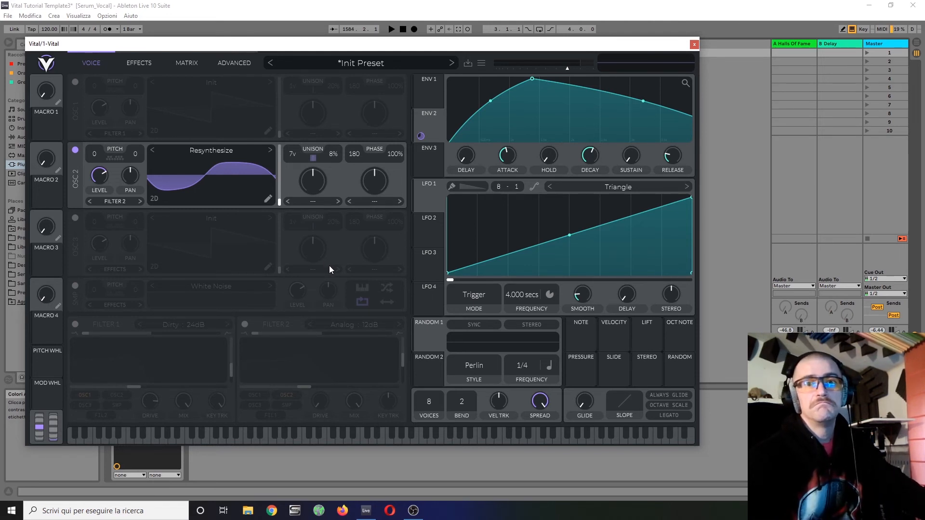
{"action": "mouse_move", "coordinate": [575, 247]}
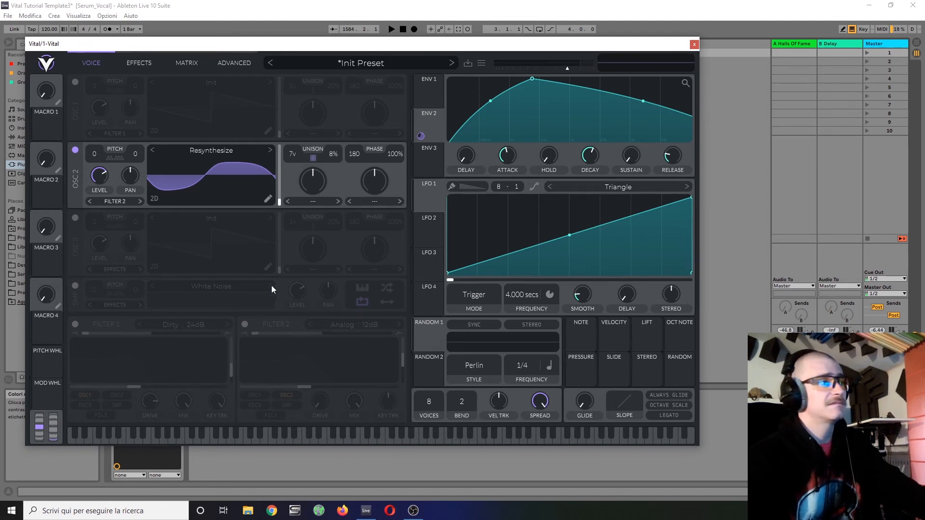
{"action": "mouse_move", "coordinate": [313, 282]}
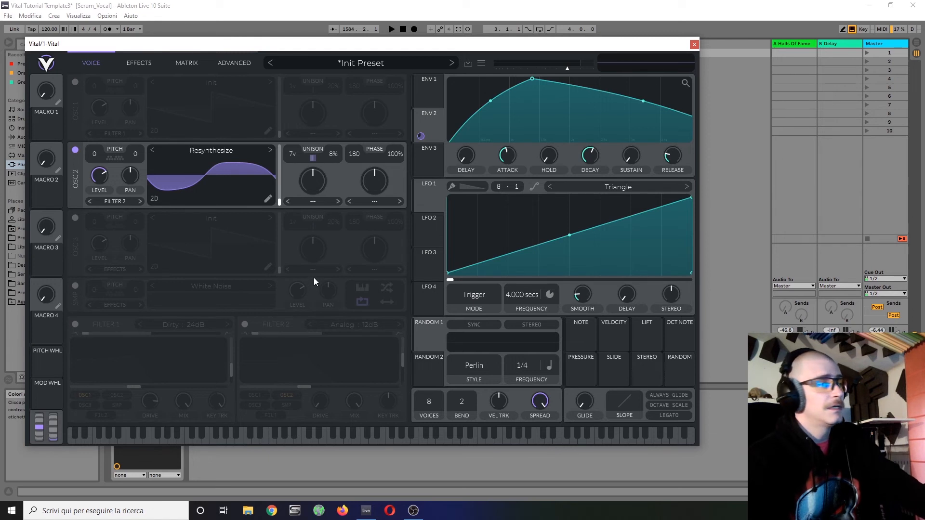
{"action": "mouse_move", "coordinate": [339, 90]}
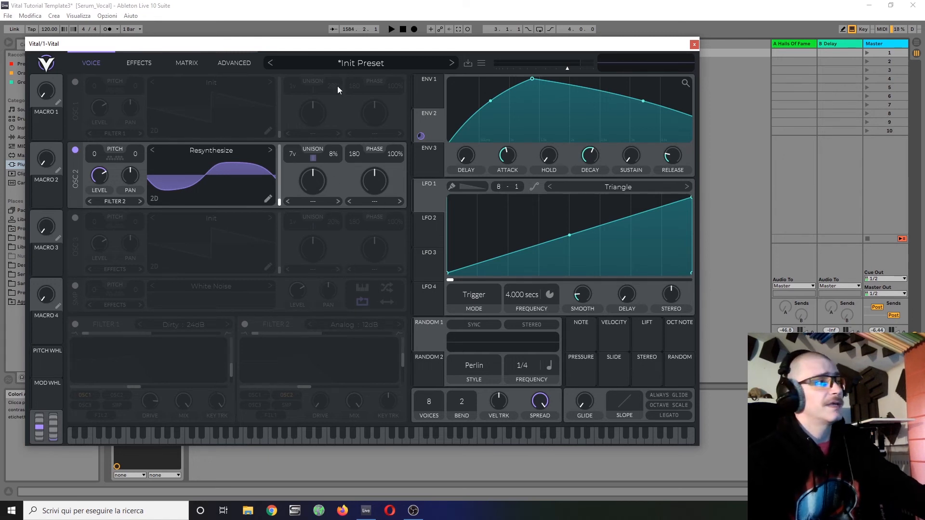
{"action": "mouse_move", "coordinate": [373, 70]}
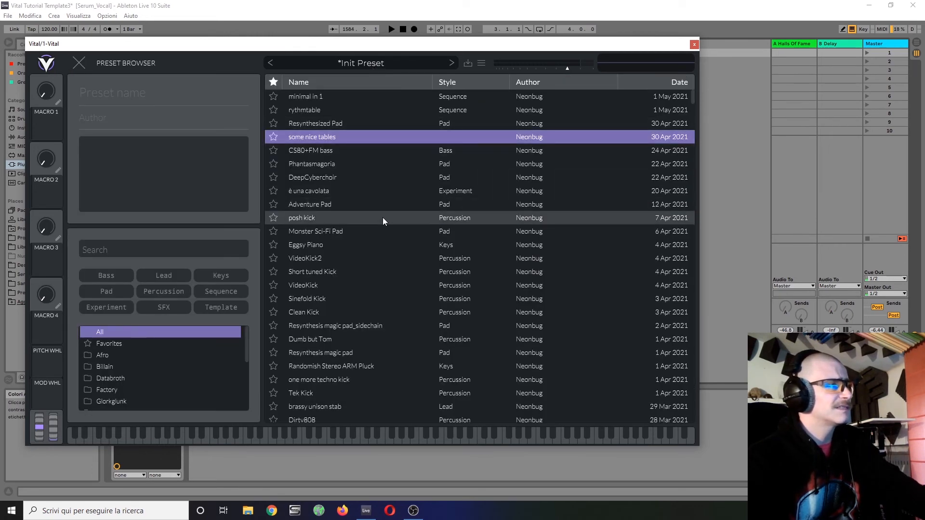
{"action": "mouse_move", "coordinate": [337, 201]}
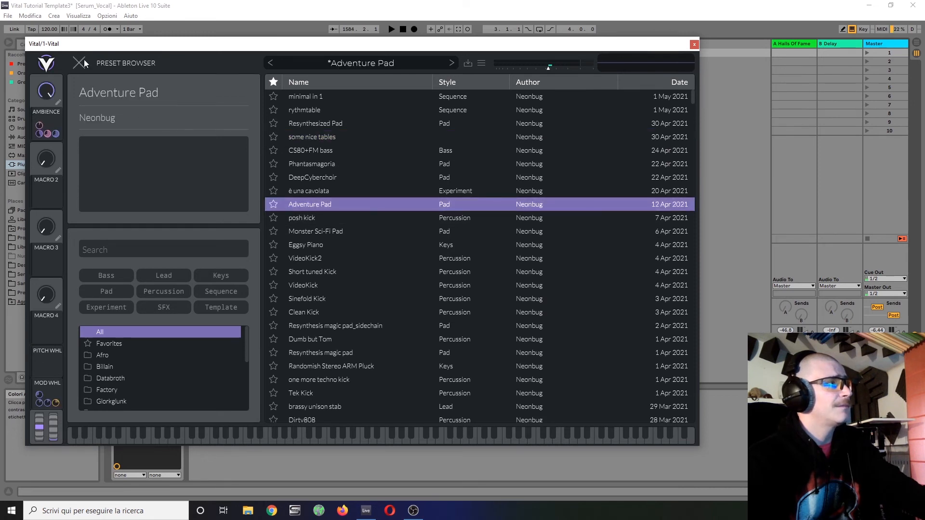
Step: Close the preset browser to view Adventure Pad's oscillators, Ladder and Phaser filters
{"action": "left_click", "coordinate": [77, 64]}
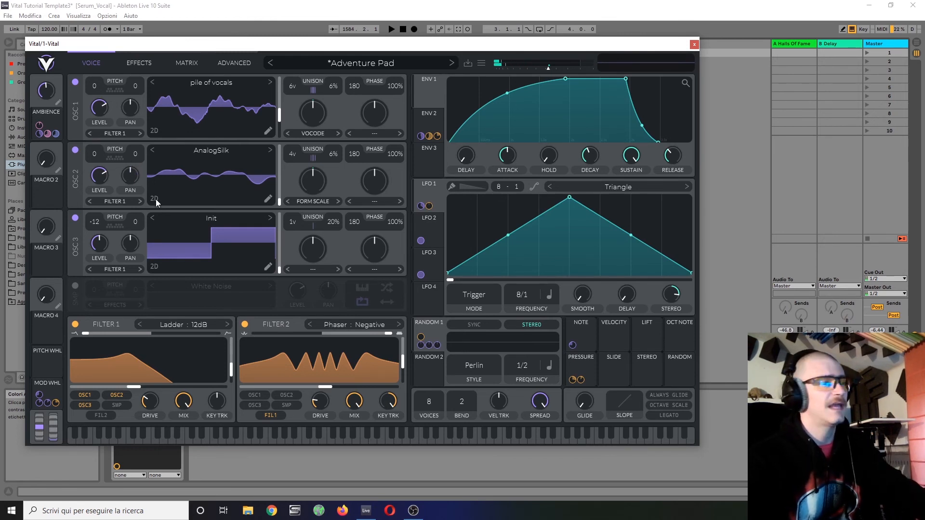
{"action": "mouse_move", "coordinate": [280, 212]}
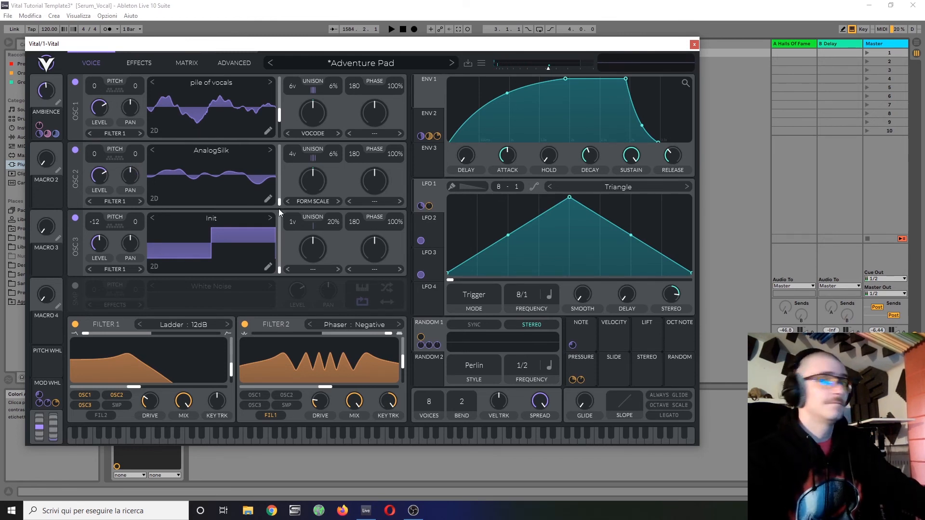